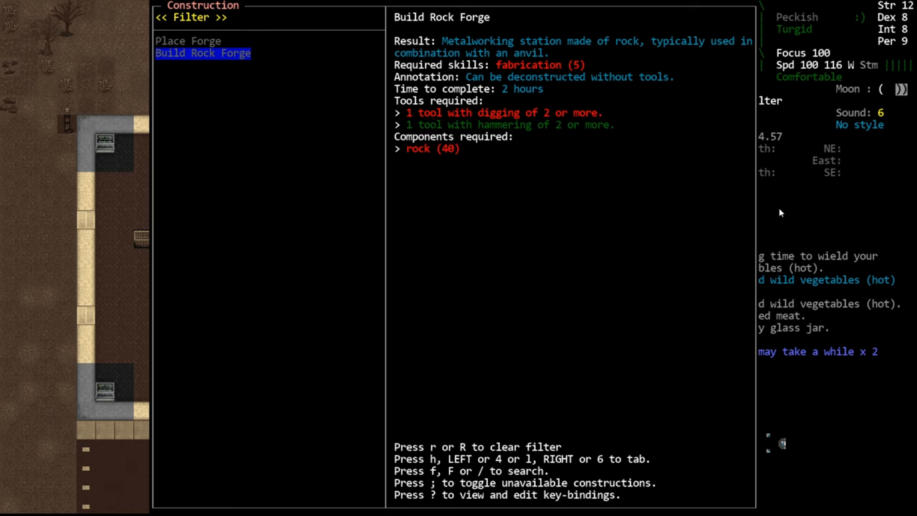
Clear the 'forge' filter from the construction list so a fresh search can begin
key("Escape")
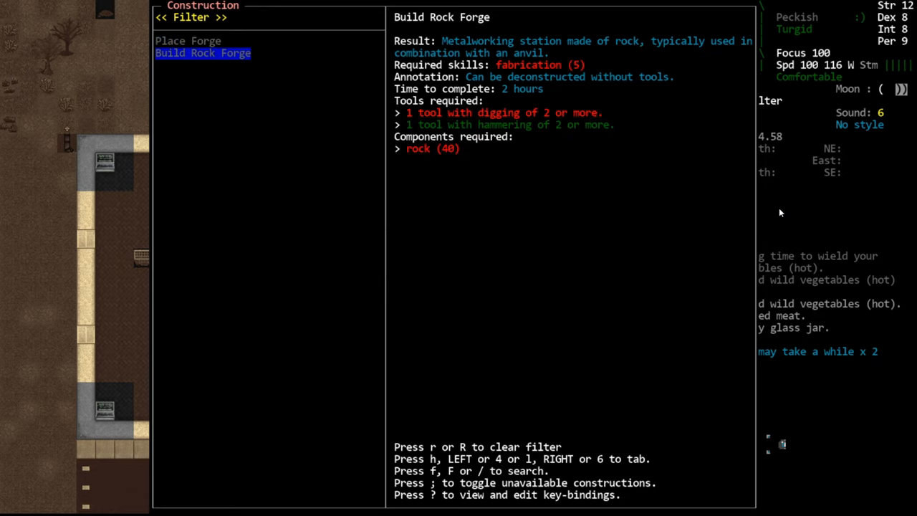
key("Escape")
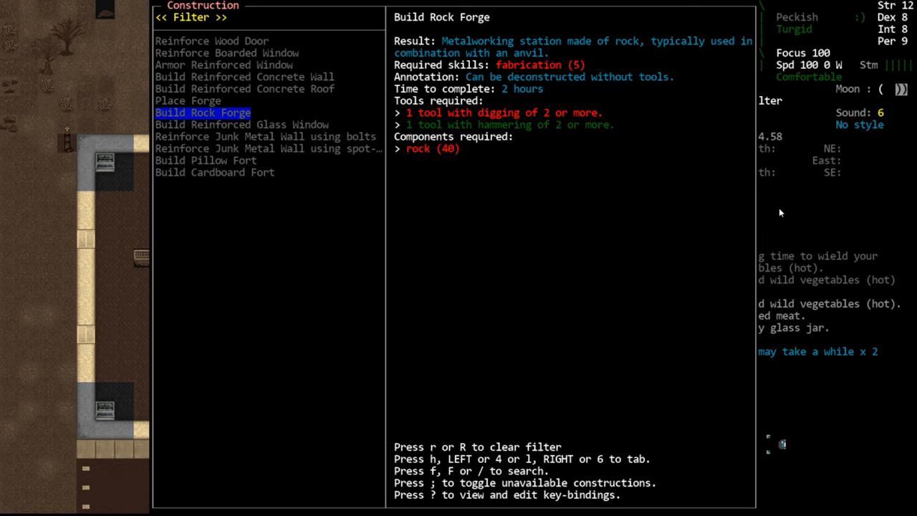
Search constructions for 'kiln' and review the Charcoal, Metal Charcoal and Clay Kiln recipes
key("f")
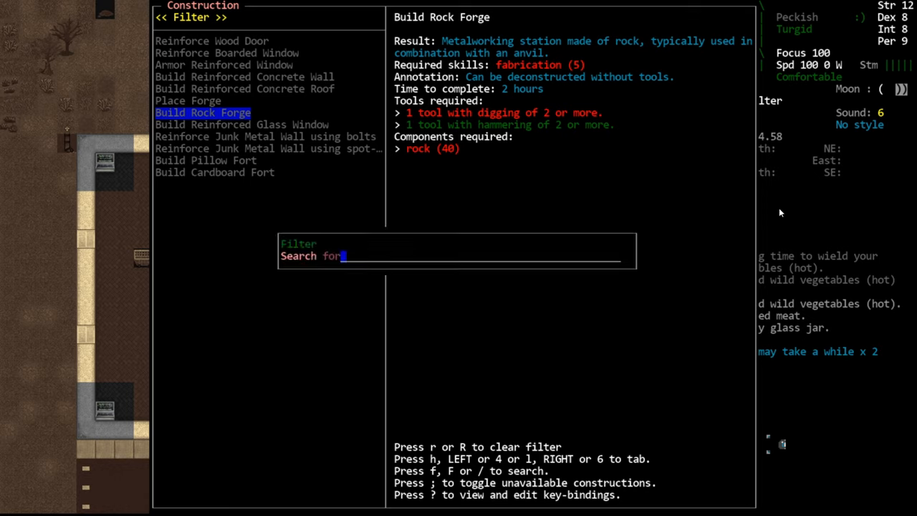
type("cj")
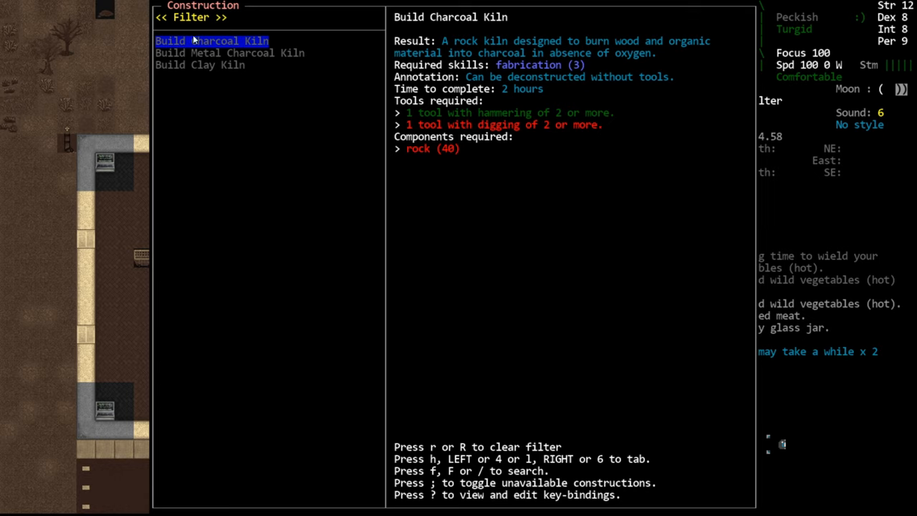
mouse_move(454, 133)
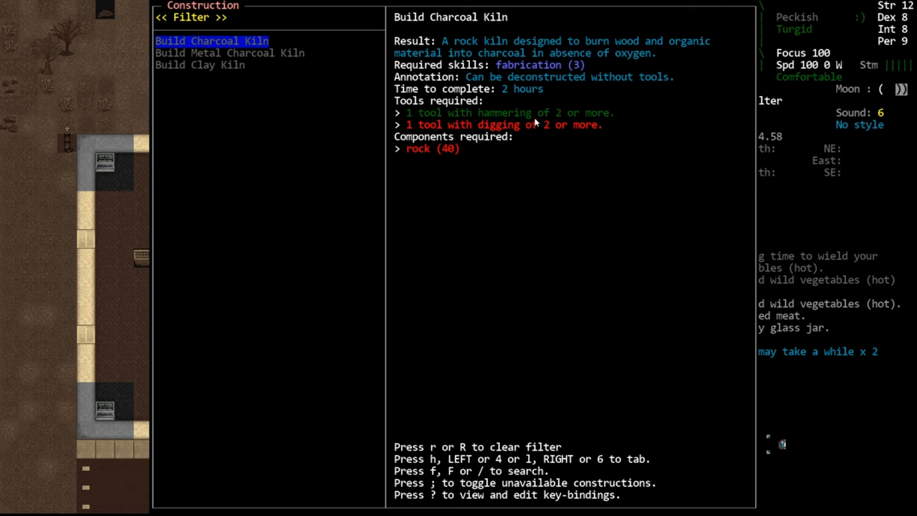
mouse_move(604, 138)
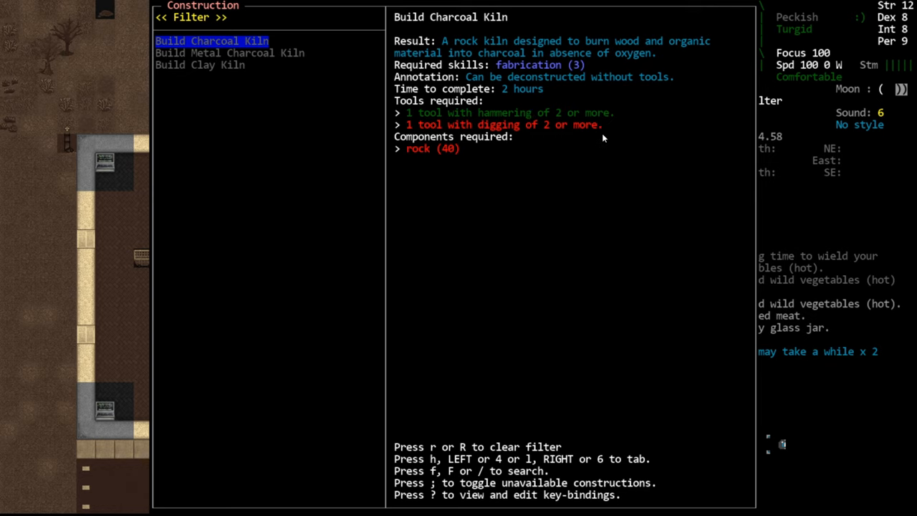
type("ki")
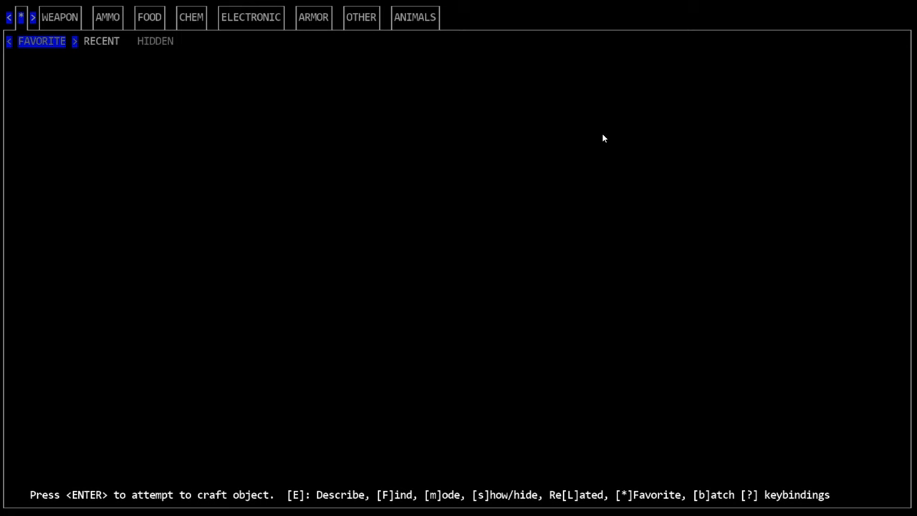
Search crafting recipes for 'dig' and look over the digging stick recipe
type("q")
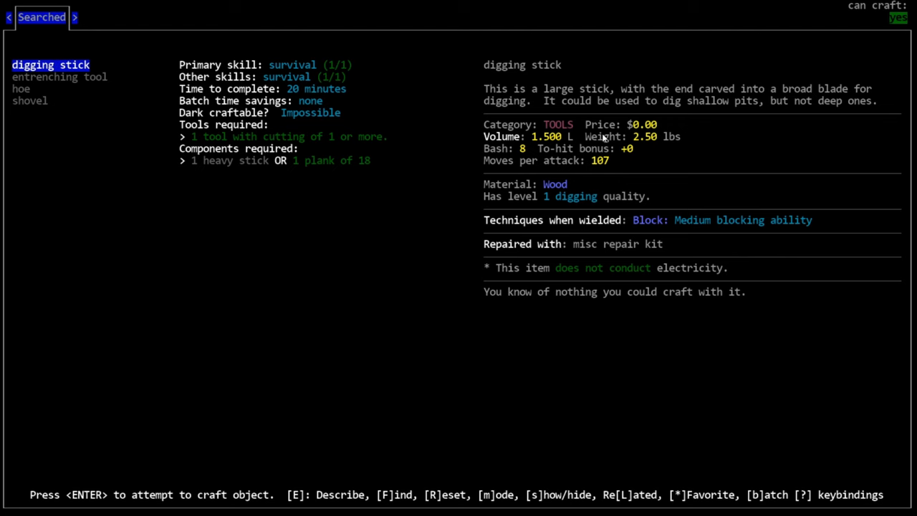
left_click(30, 100)
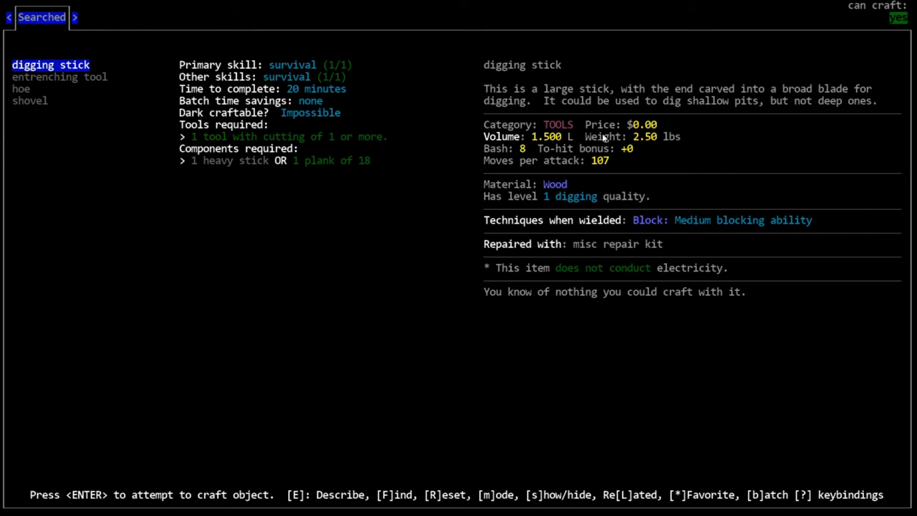
left_click(30, 100)
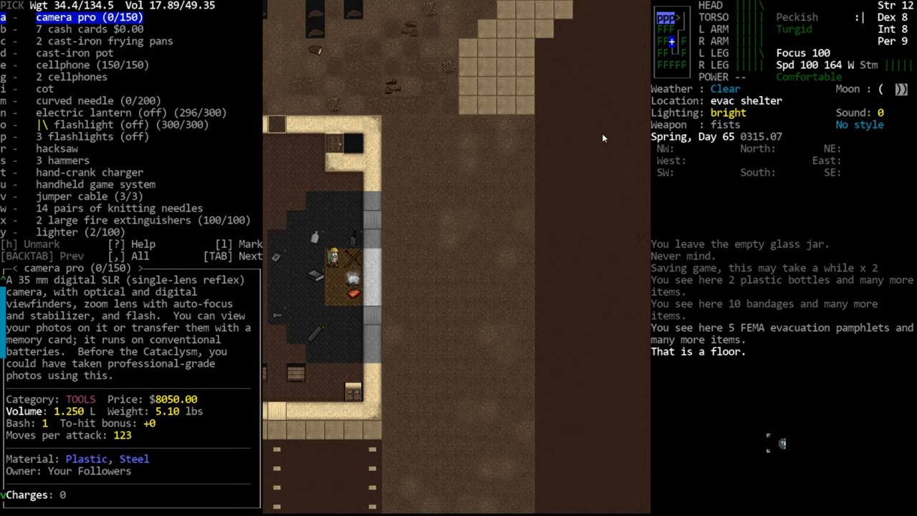
Reopen constructions searched for 'forge', listing Place Forge and Build Rock Forge
key("/")
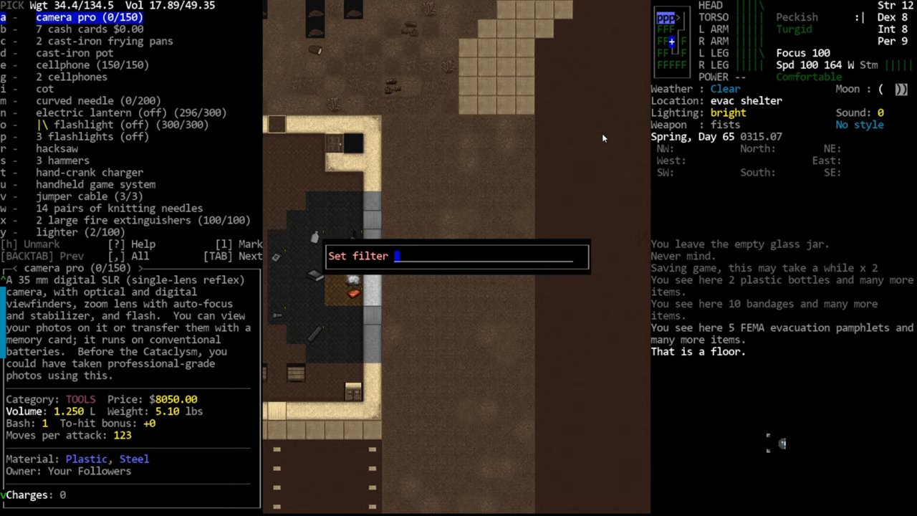
type("ent")
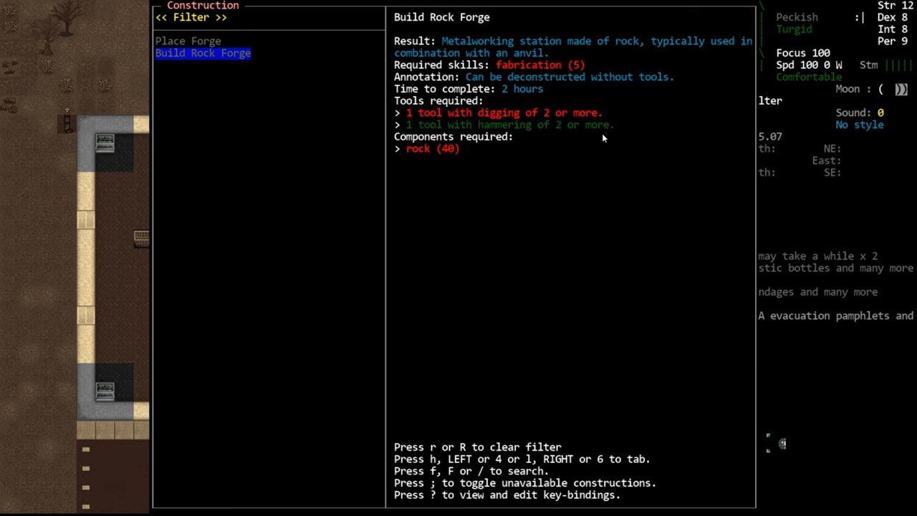
Close the construction recipes and walk around the evac shelter beside the fire
key("Escape")
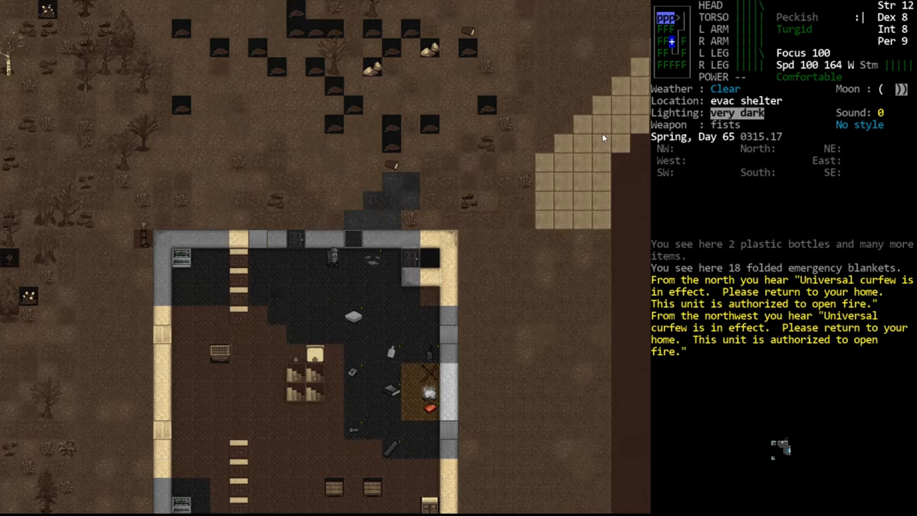
key("@")
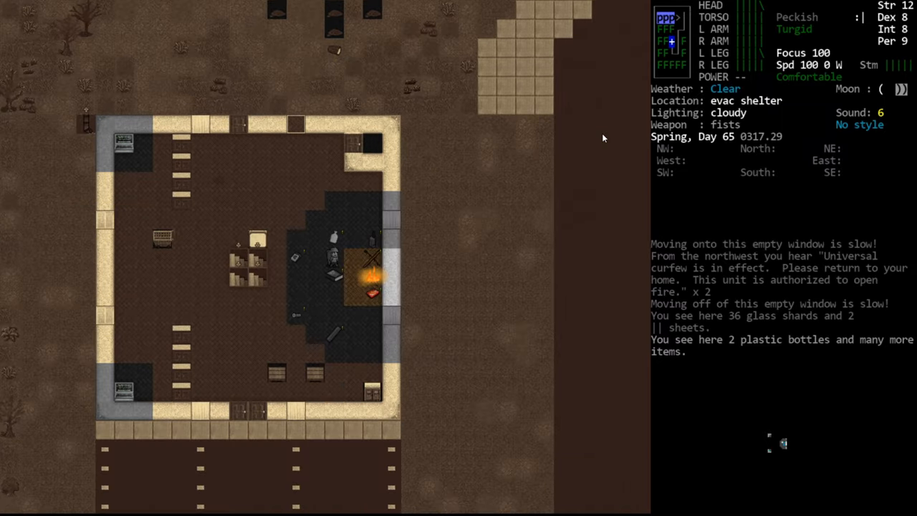
key("@")
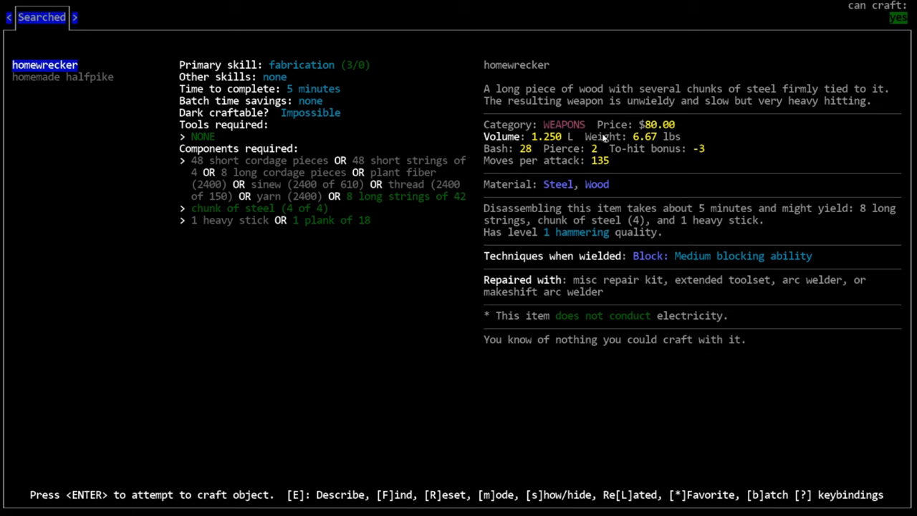
mouse_move(239, 175)
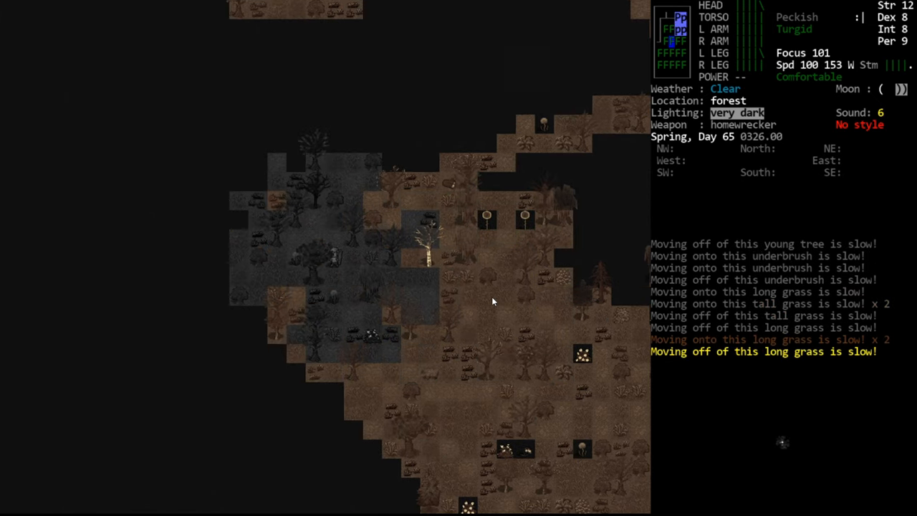
Review the survivor's stats and skills, then gather four rocks for 23 total
key("up")
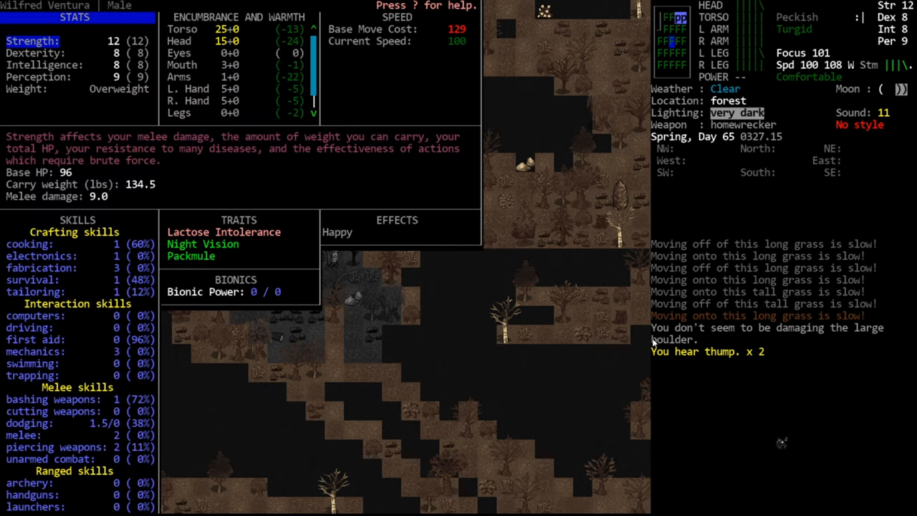
key("Escape")
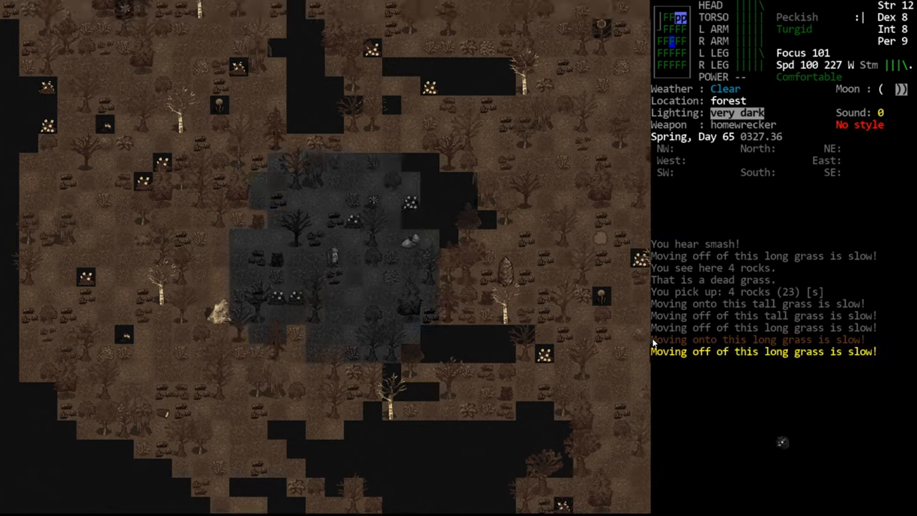
Pick up seven more rocks for 46 total, then rest until refreshed
key("shift")
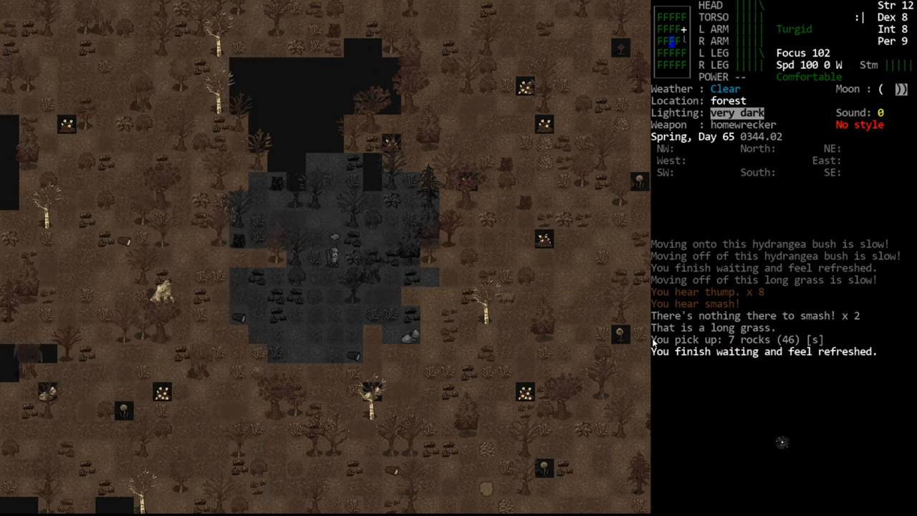
Walk into the evac shelter and list droppable items, including the 46 rocks
key("i")
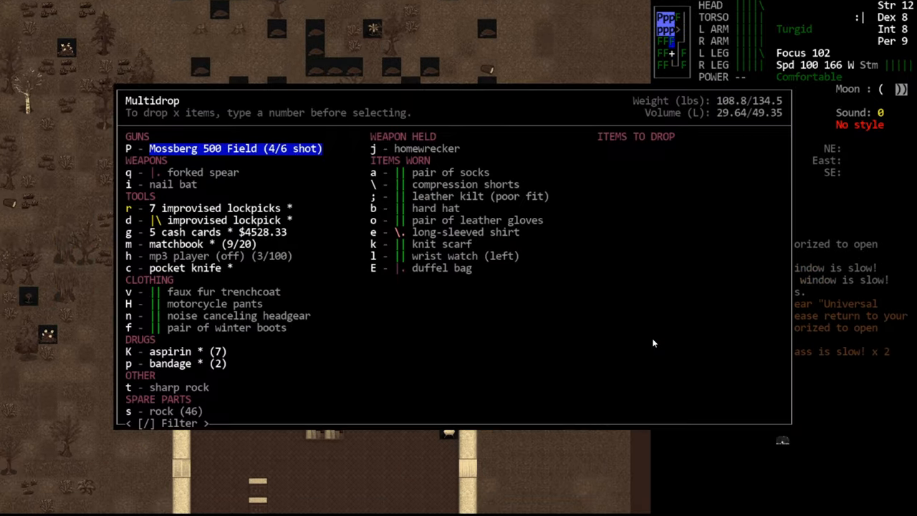
Search crafting for 'spear' and view the wooden fishing spear's tools and components
key("s")
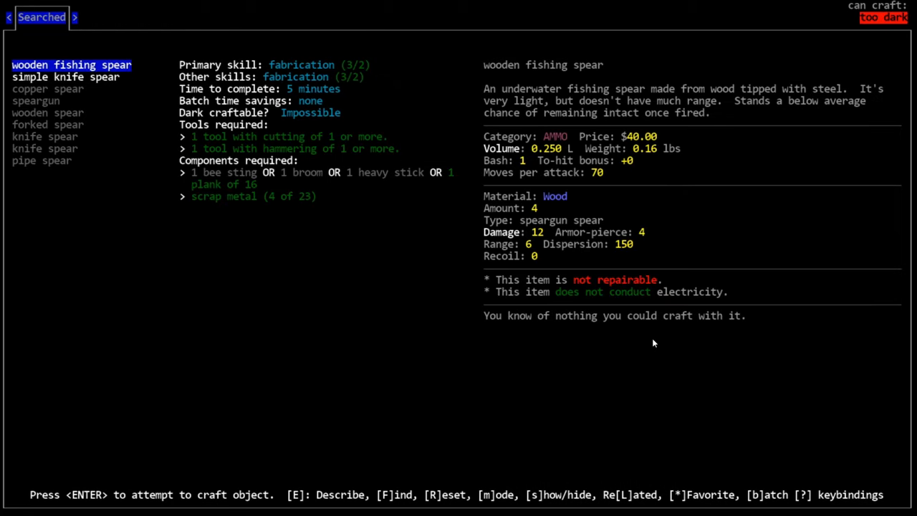
Check the knife spear, then the pipe spear needing welding tools, steel and a pipe
key("Down")
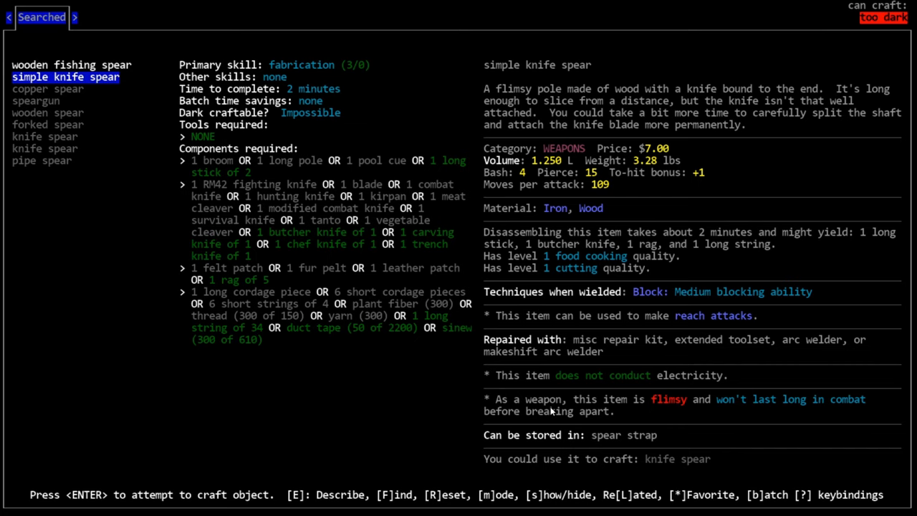
left_click(45, 137)
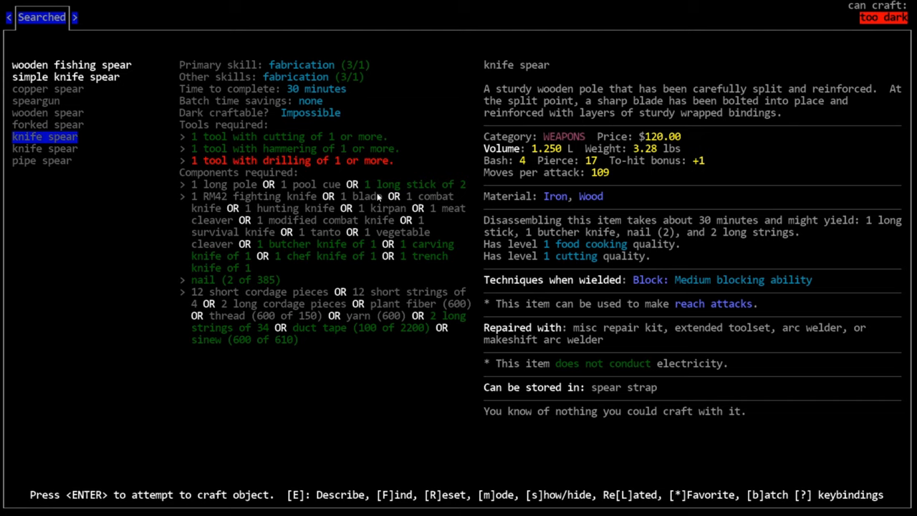
mouse_move(552, 200)
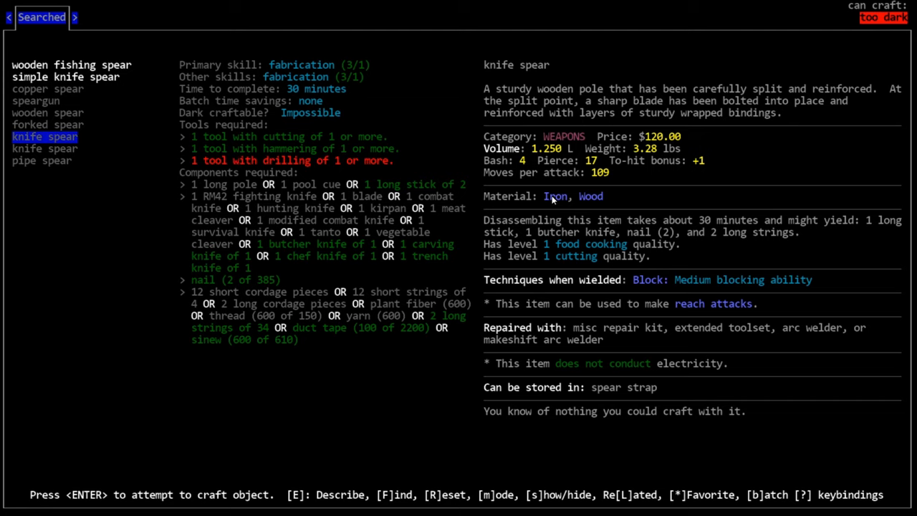
mouse_move(652, 196)
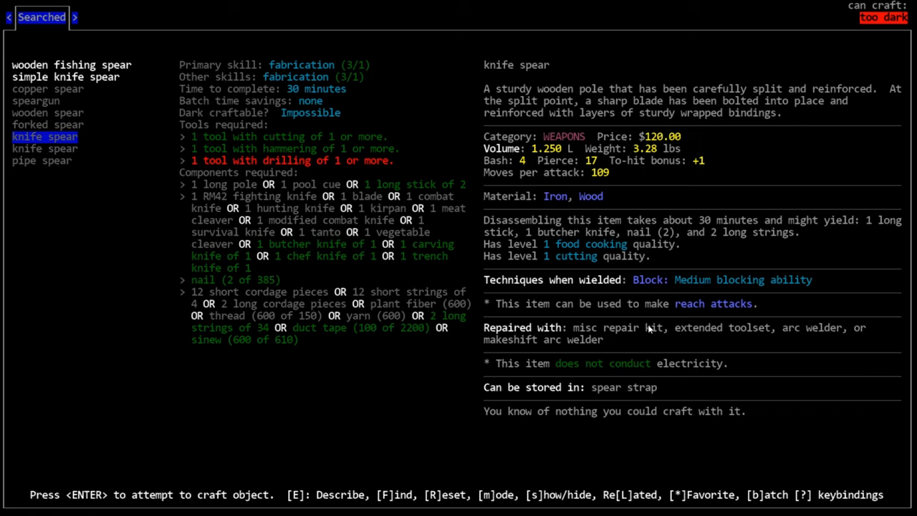
mouse_move(622, 348)
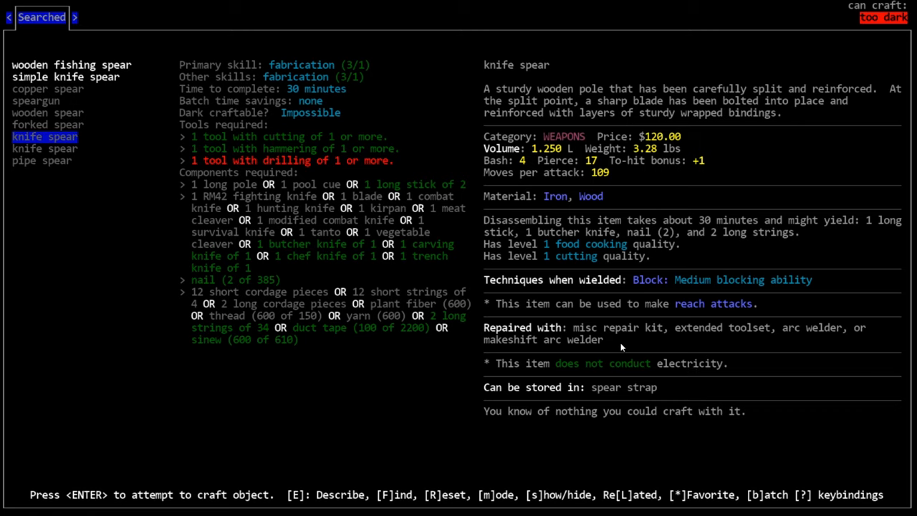
left_click(40, 161)
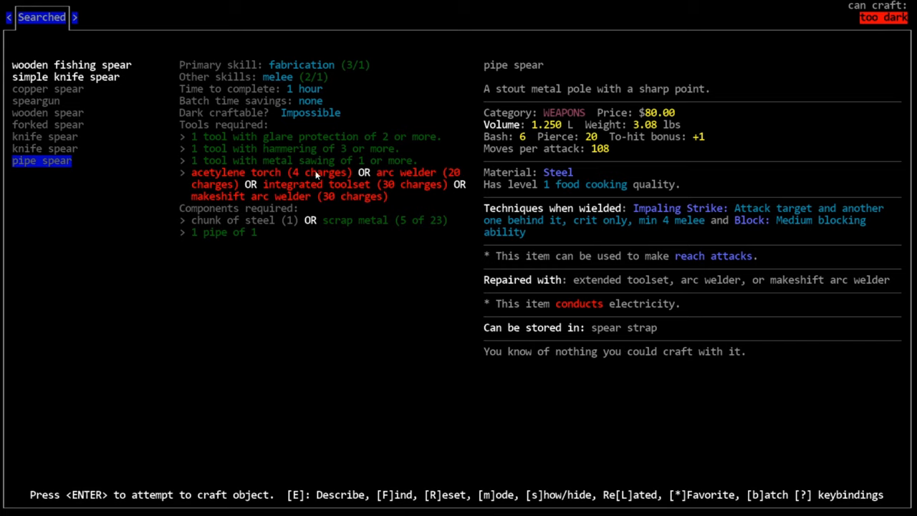
mouse_move(548, 243)
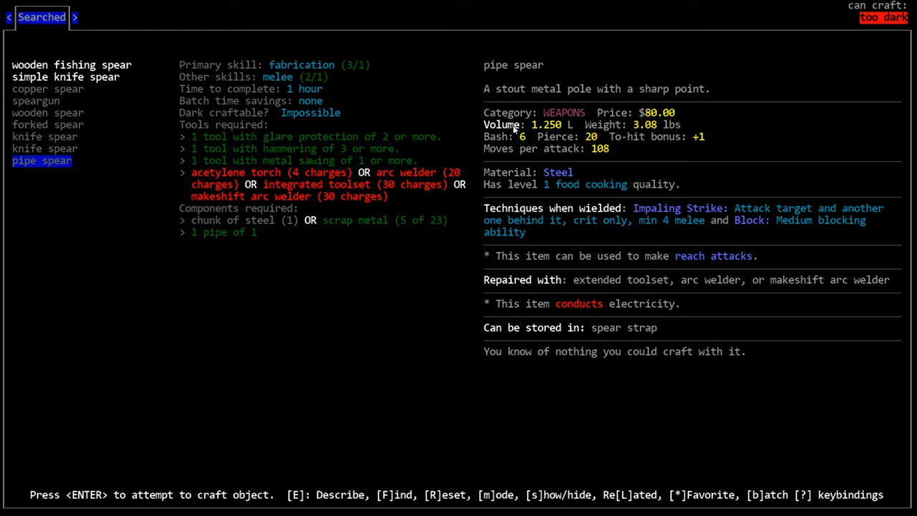
mouse_move(691, 362)
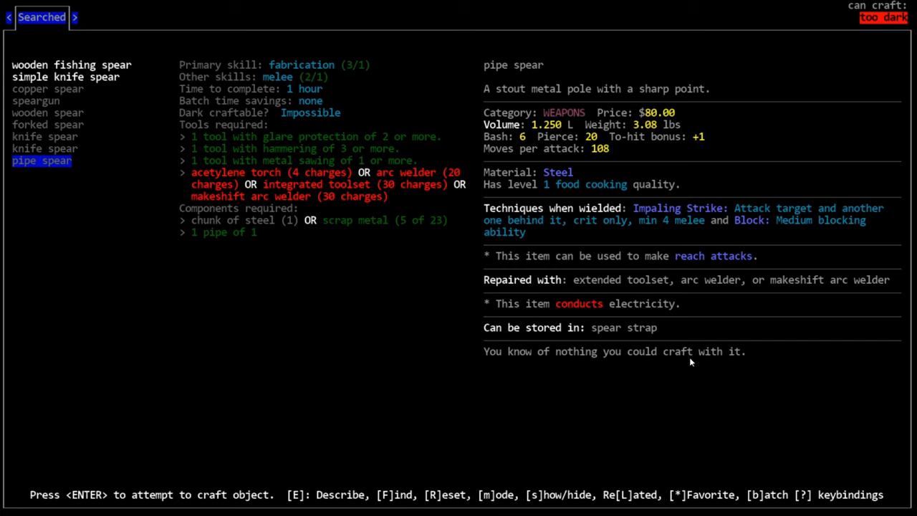
mouse_move(587, 105)
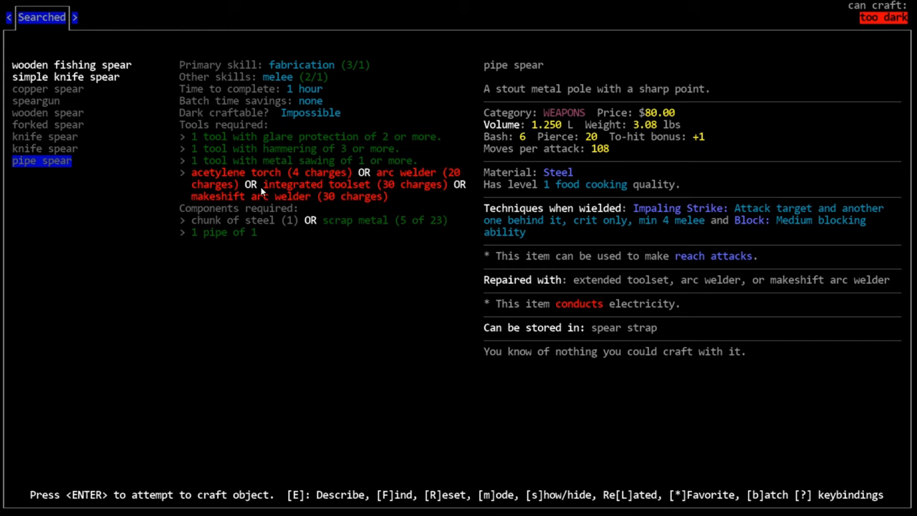
mouse_move(306, 161)
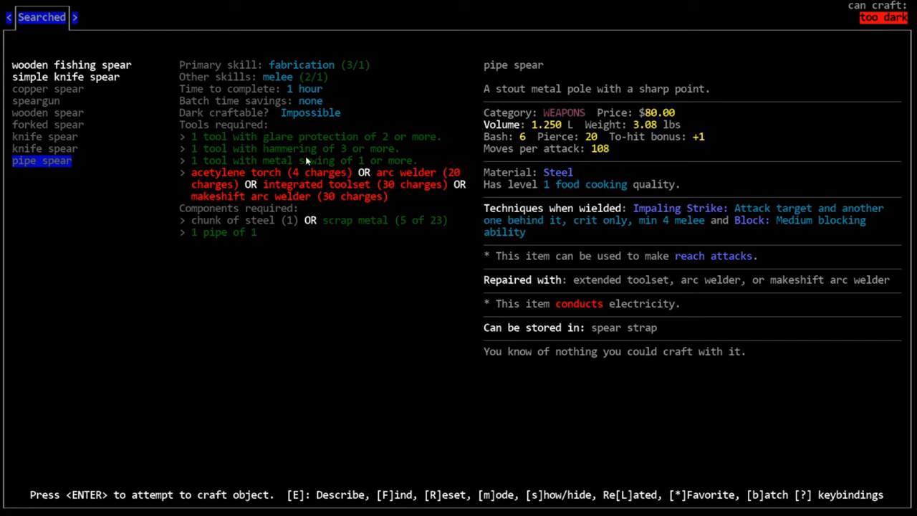
mouse_move(165, 186)
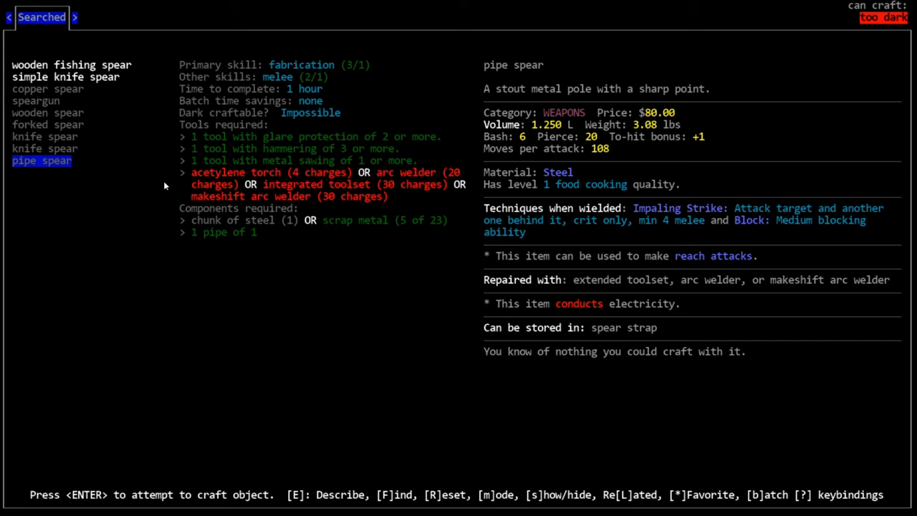
mouse_move(6, 275)
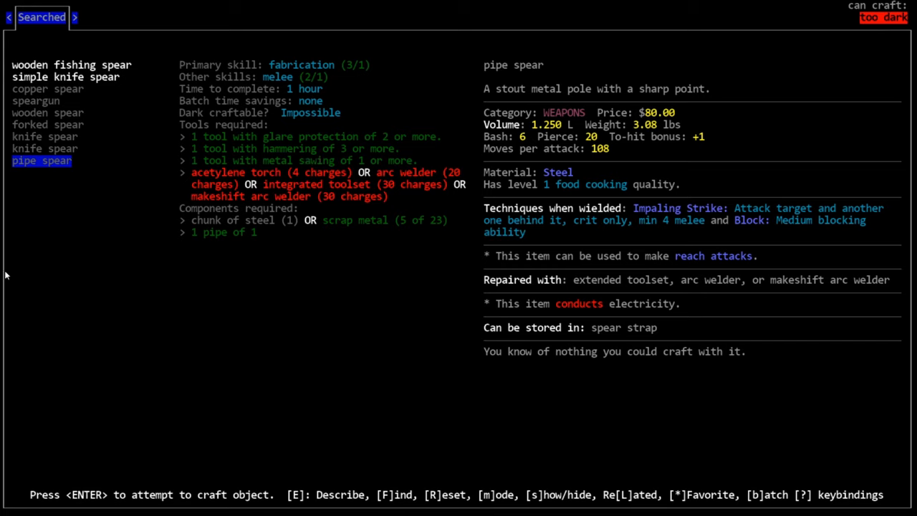
mouse_move(18, 188)
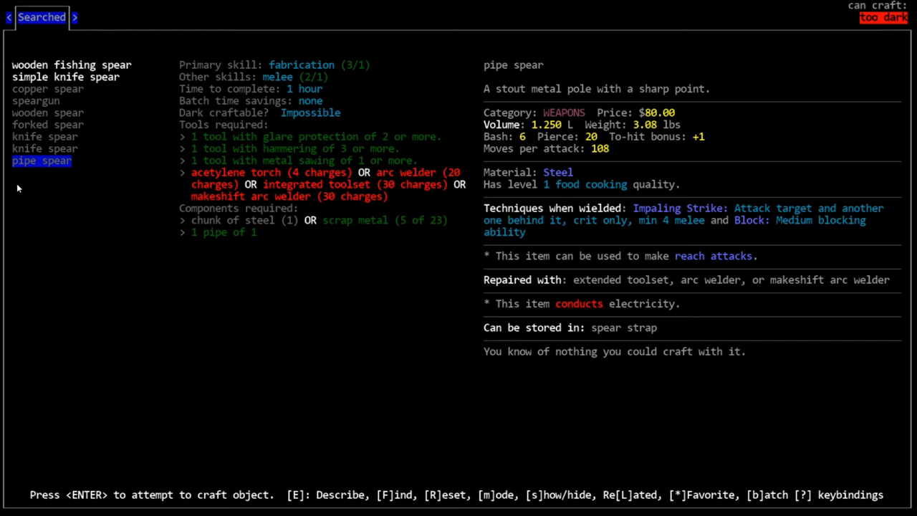
mouse_move(93, 159)
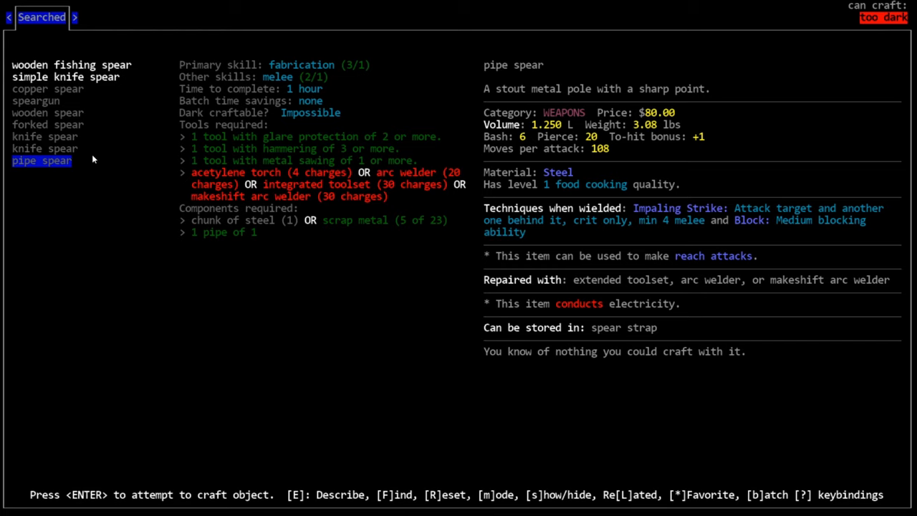
mouse_move(518, 106)
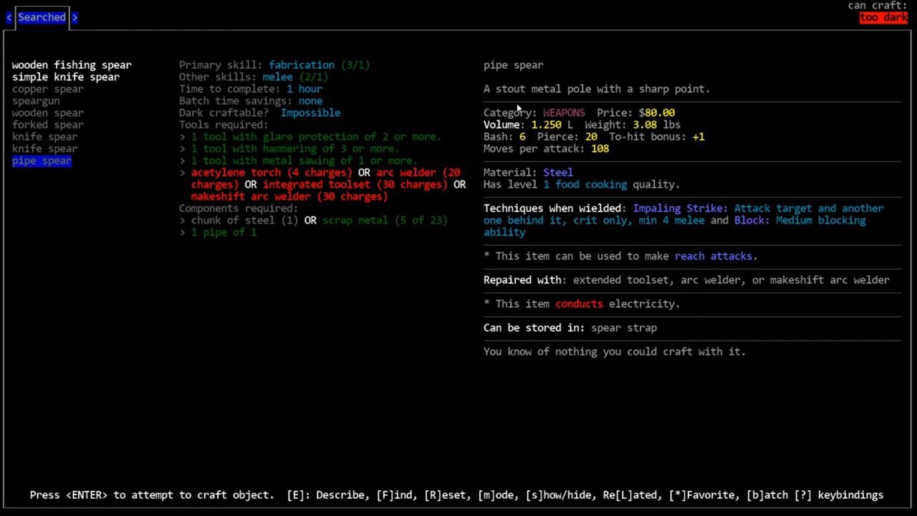
mouse_move(745, 184)
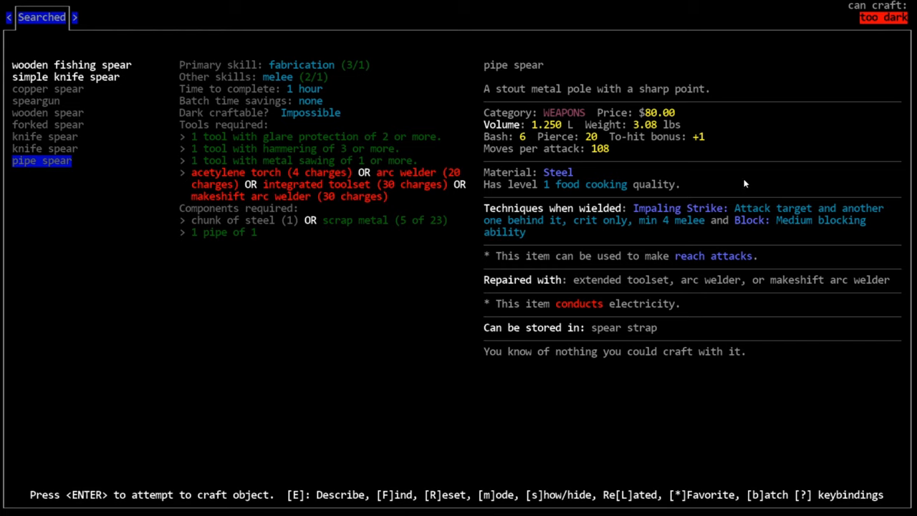
mouse_move(752, 167)
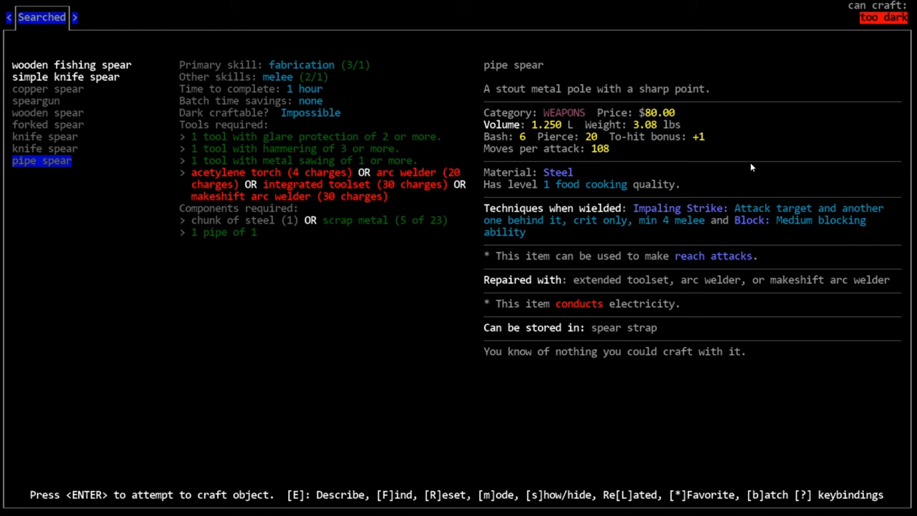
mouse_move(797, 261)
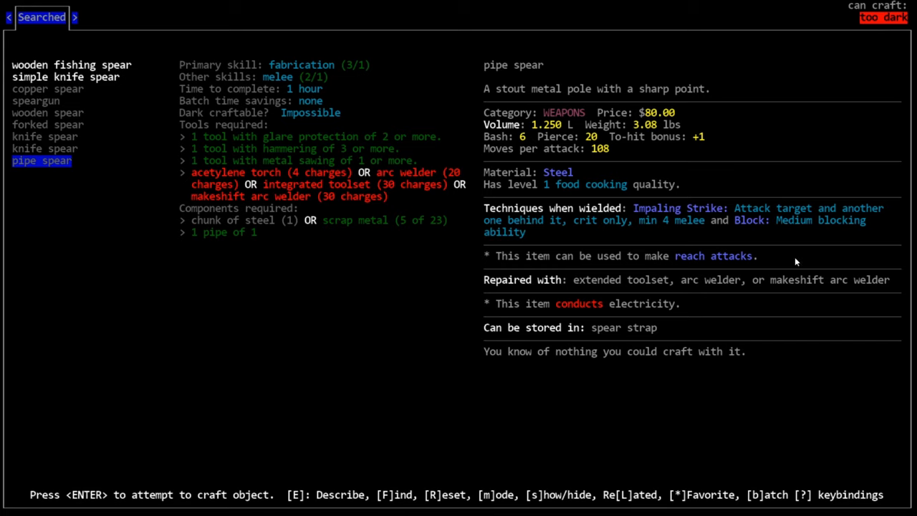
mouse_move(806, 260)
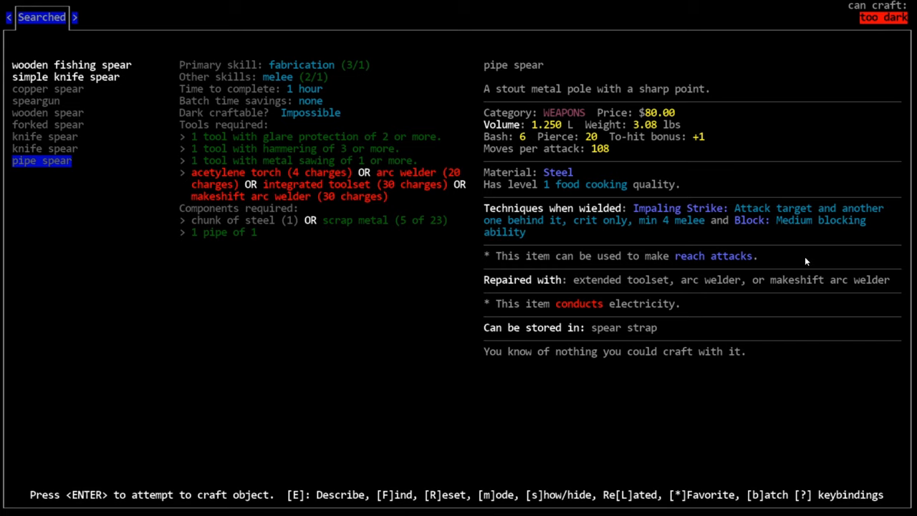
mouse_move(674, 231)
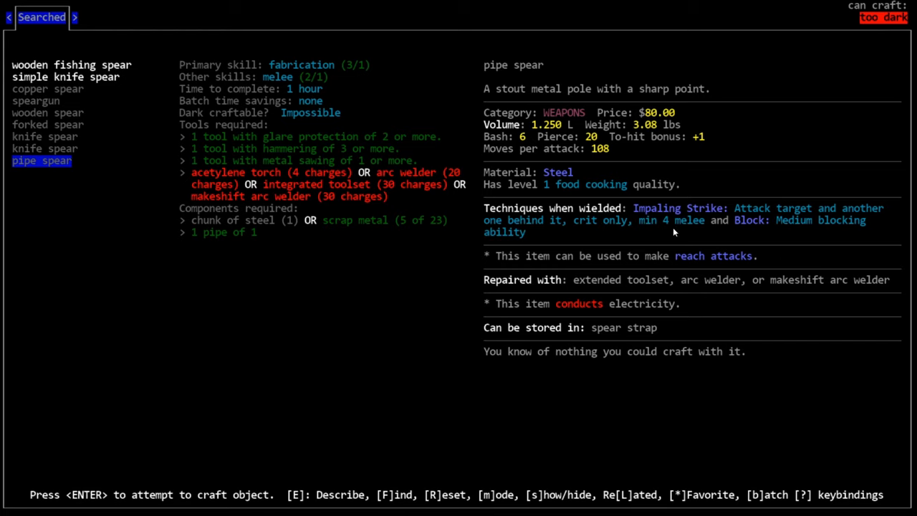
mouse_move(10, 197)
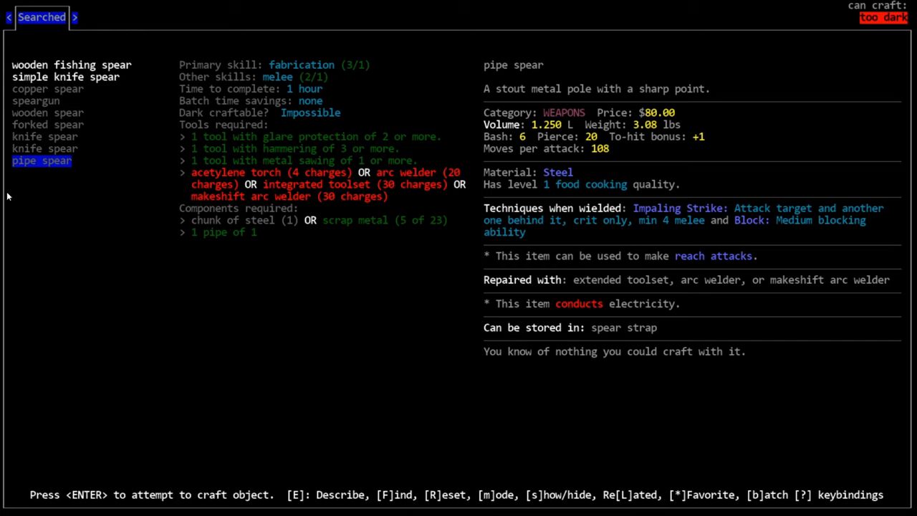
mouse_move(40, 169)
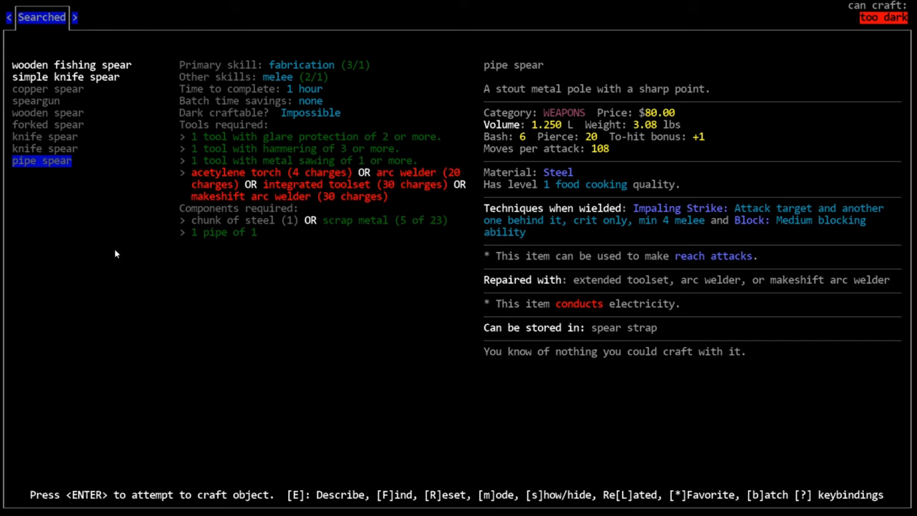
mouse_move(122, 258)
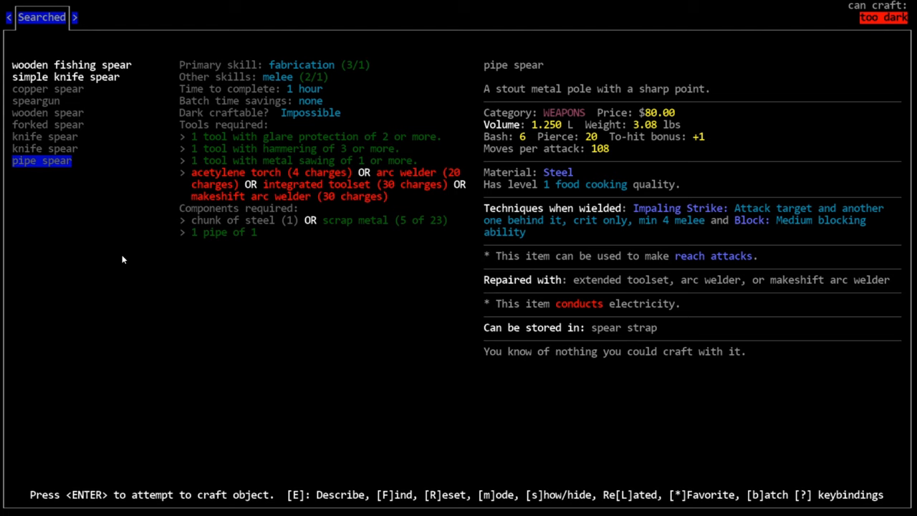
Leave the spear recipe and search recipes for 'quarte', listing the leg warmers recipe
key("Escape")
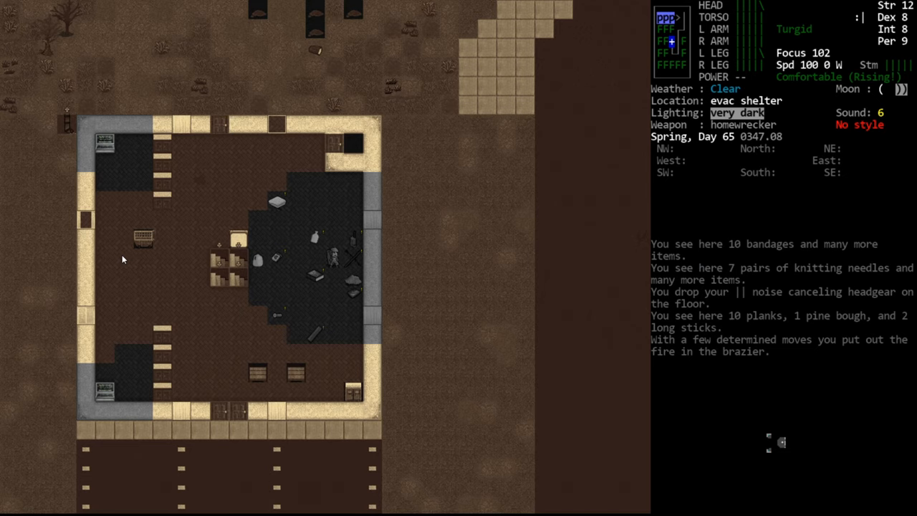
type("quarte")
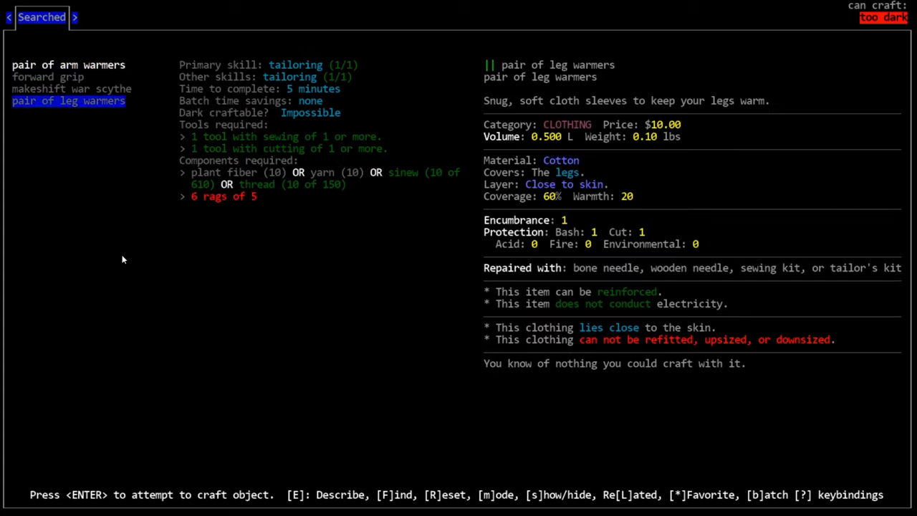
Clear the previous recipe results to begin the crucible search
key("Escape")
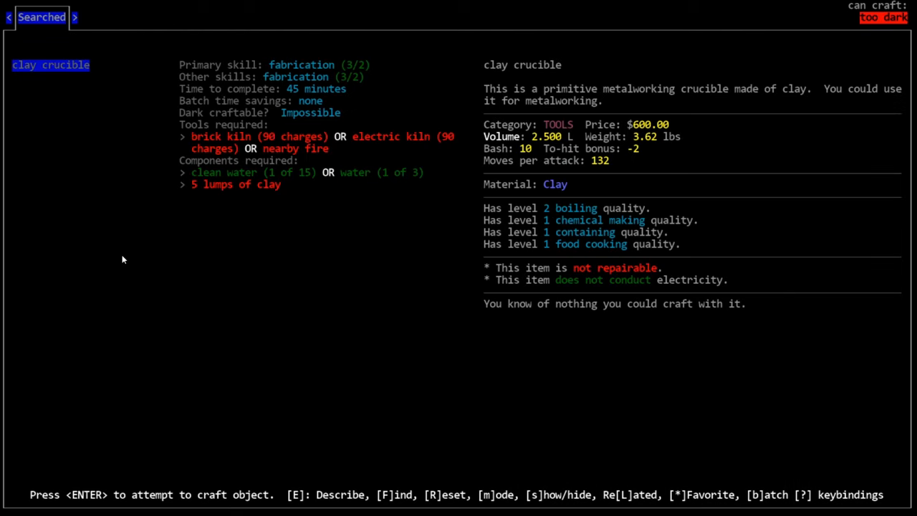
Run recipe searches for 'cruc' and then 'swag'
type("cruc")
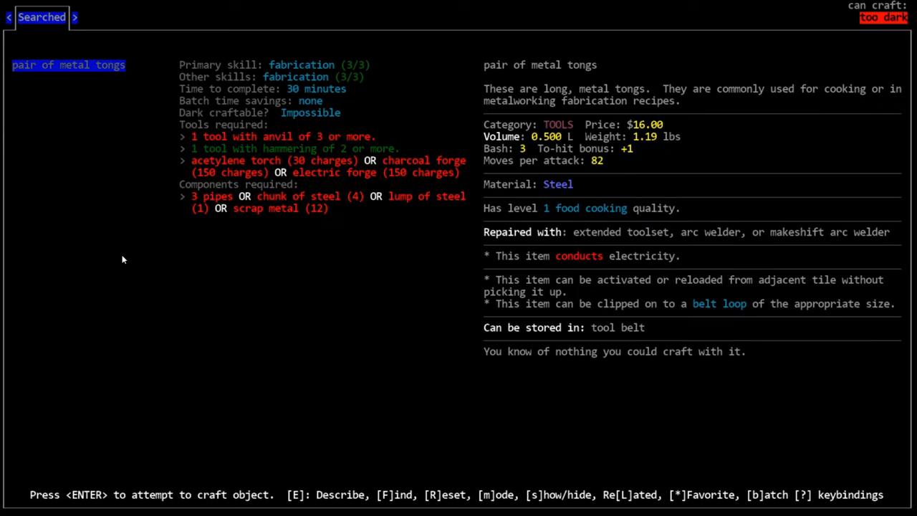
key("f")
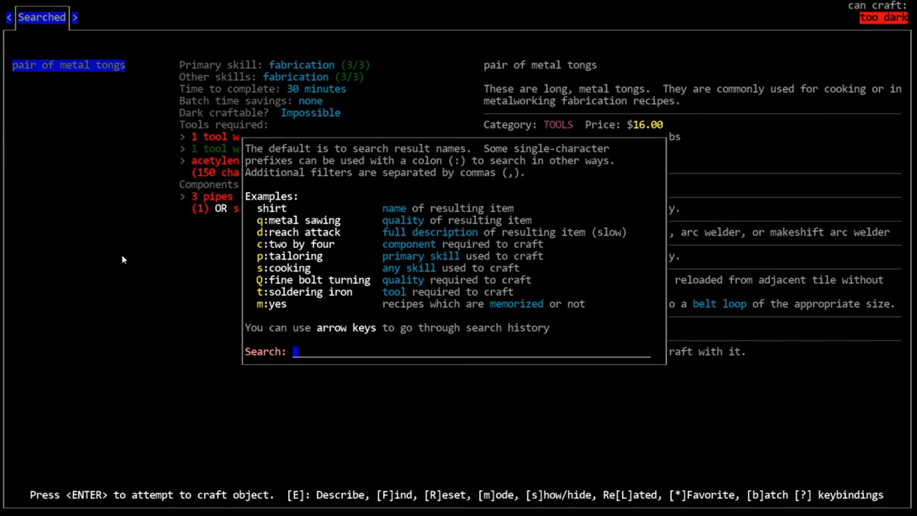
type("swag")
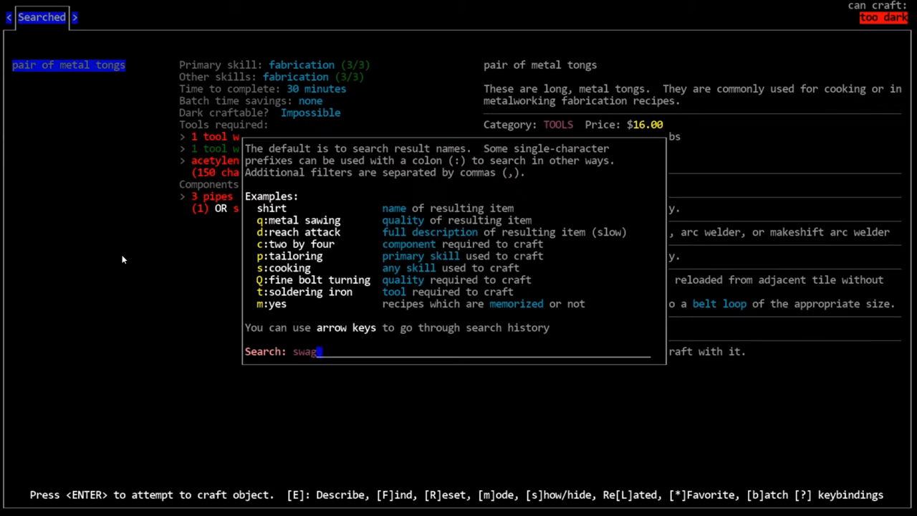
key("BackSpace")
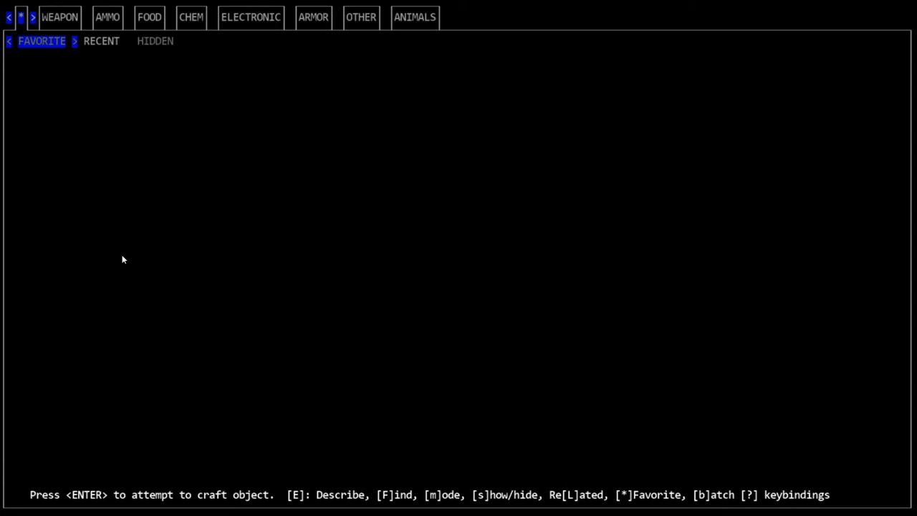
Search the recipes for 'an' to bring up the anvil recipe
key("f")
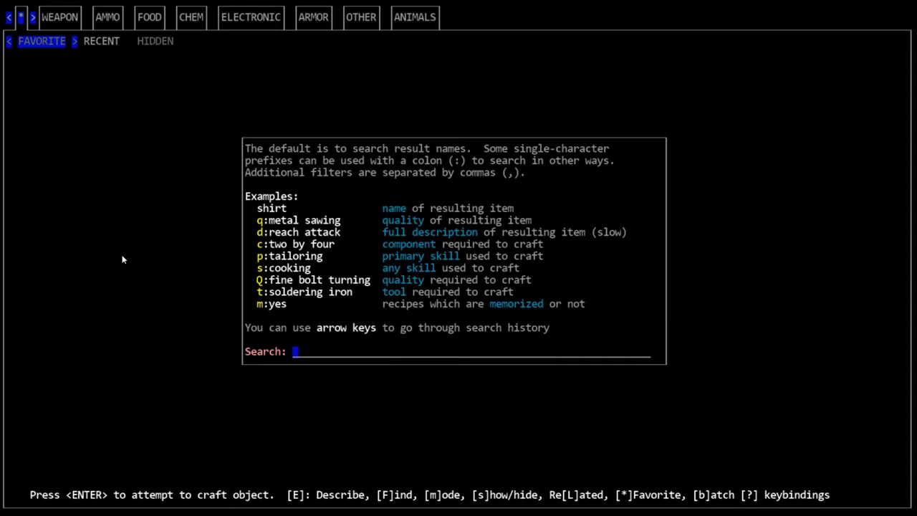
type("an")
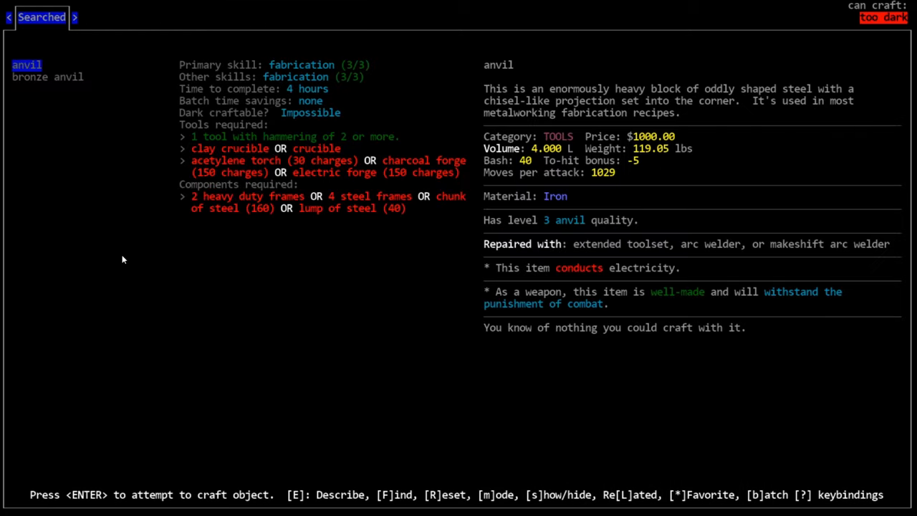
key("f")
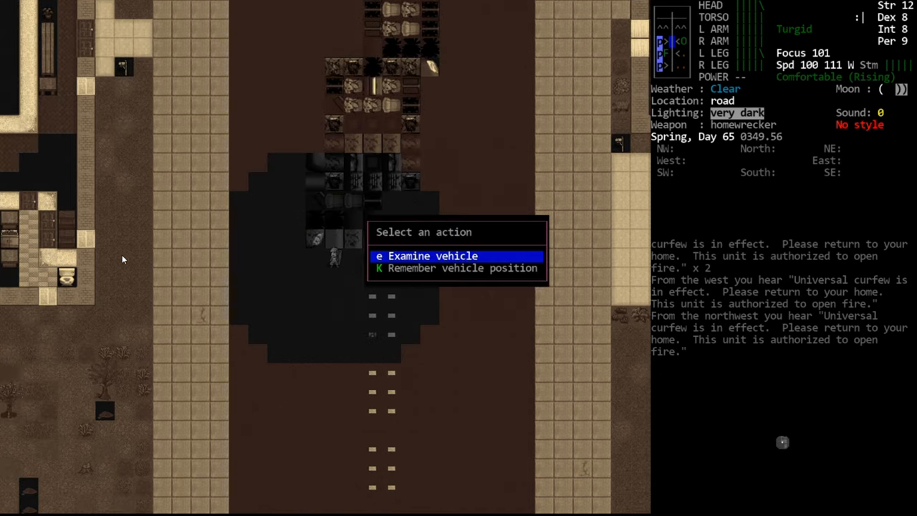
Examine the wrecked car and browse its frame, roof, door and wheel parts
left_click(432, 256)
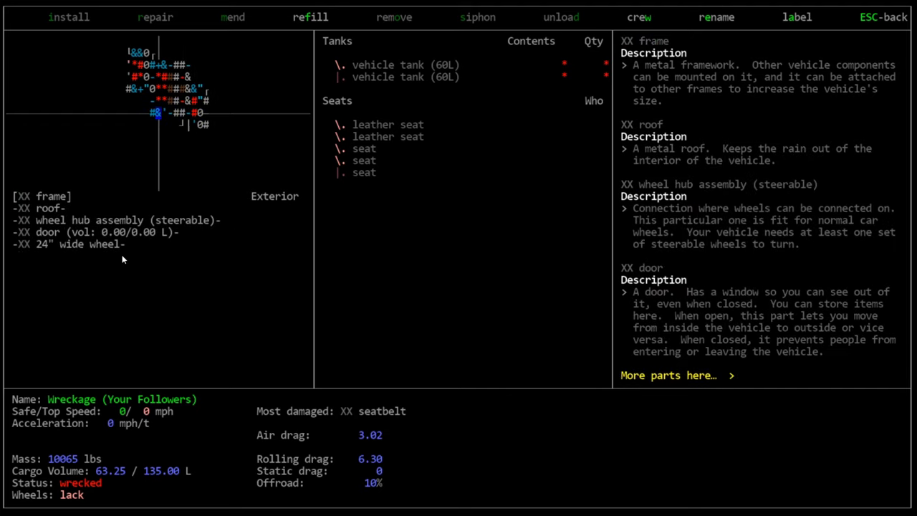
left_click(48, 207)
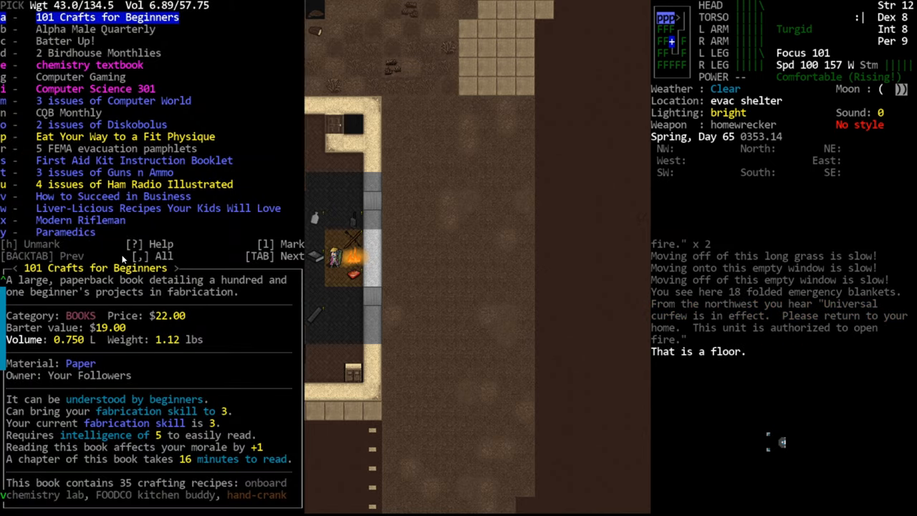
Close the shelter's book pickup list to bring up the Read menu
key("Escape")
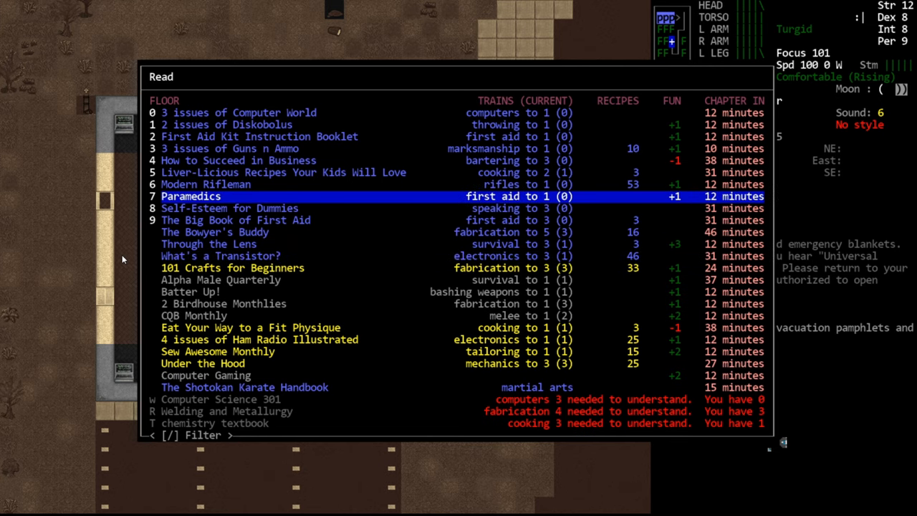
Pick What's a Transistor? from the reading list and start reading it
key("up")
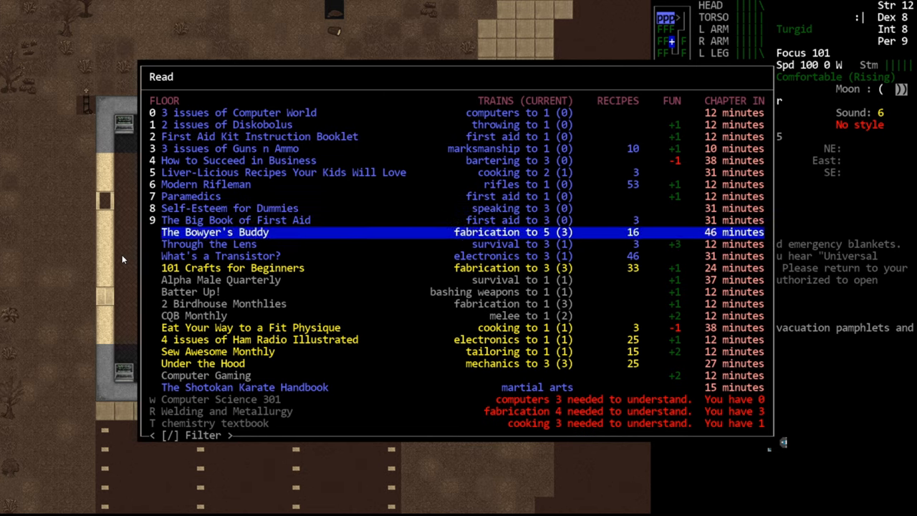
key("down")
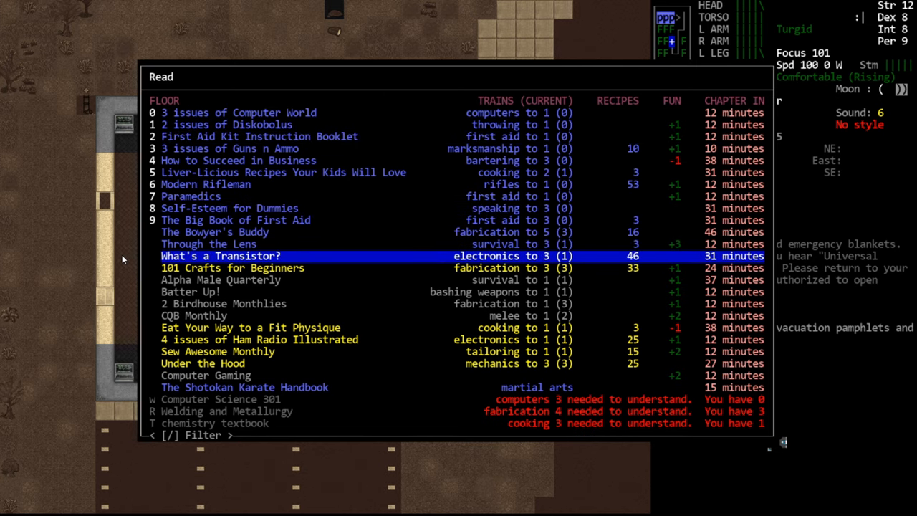
left_click(220, 256)
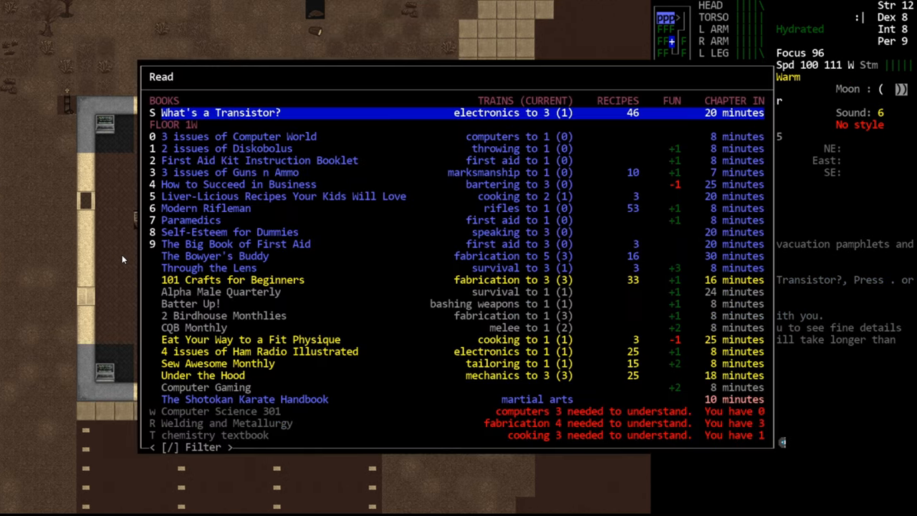
key("down")
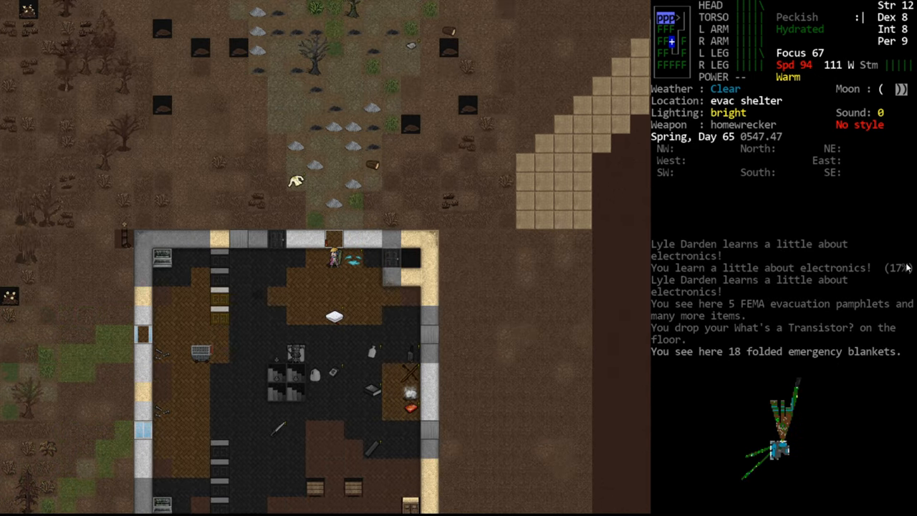
Open the character sheet, showing electronics at level 1 (17%)
key("@")
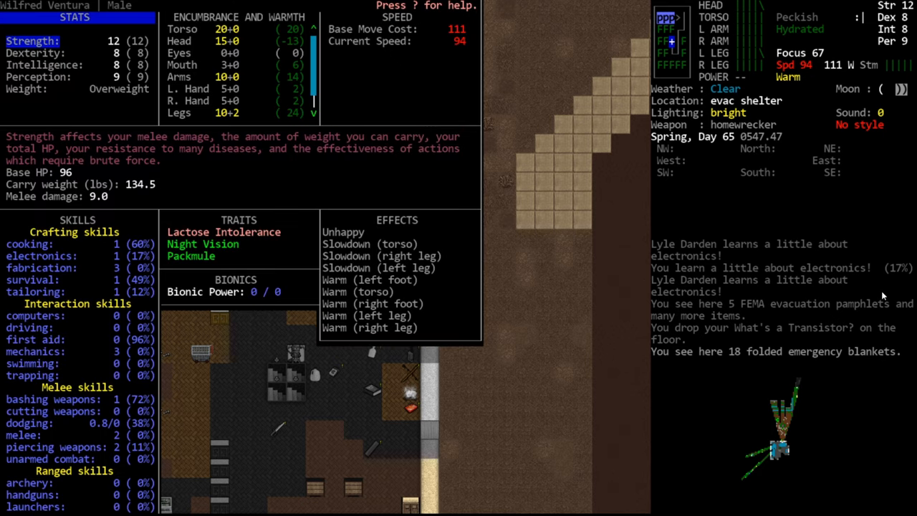
mouse_move(131, 238)
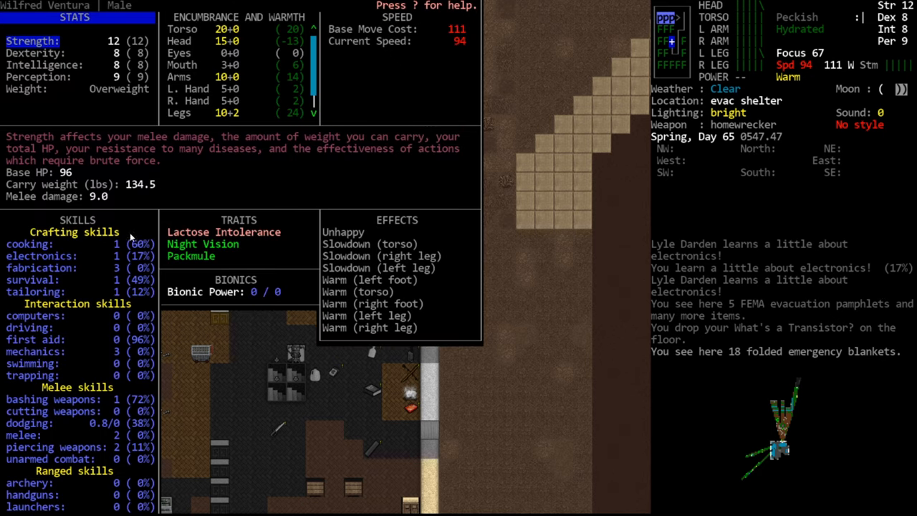
mouse_move(137, 261)
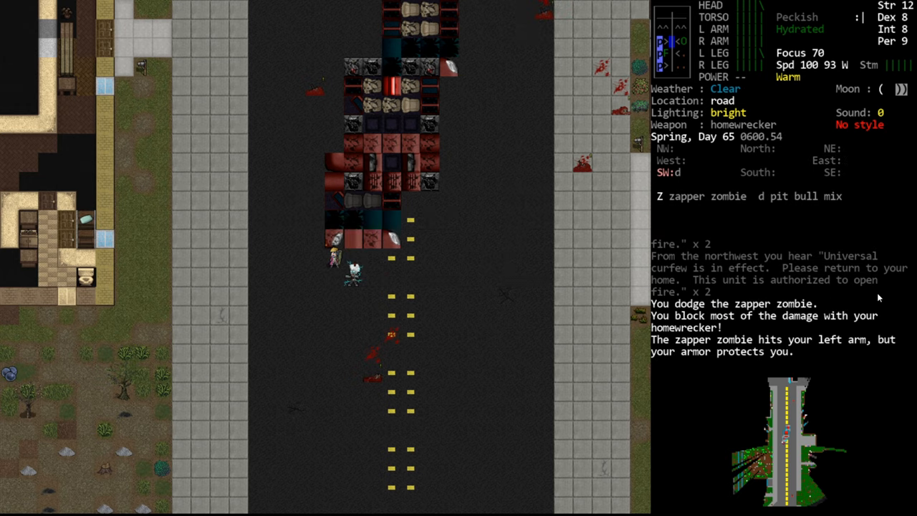
Wield the nail bat after escaping the zapper zombie
key("w")
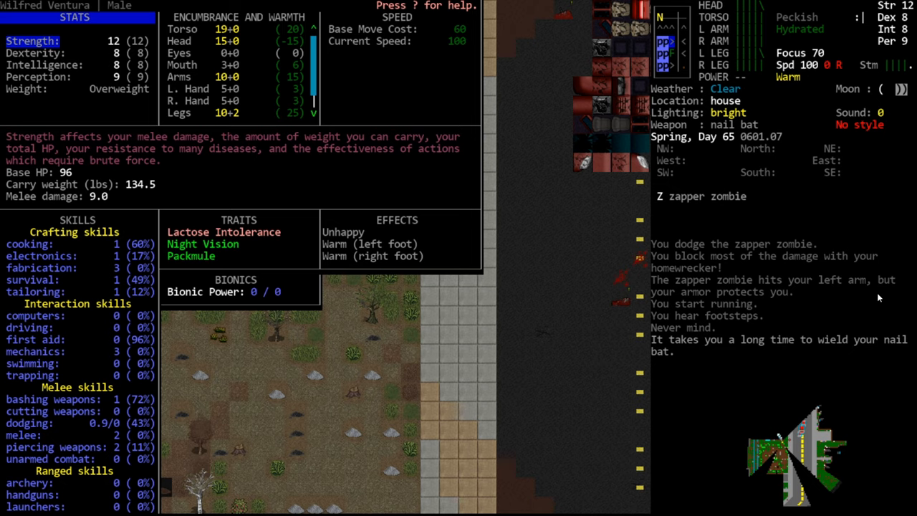
key("w")
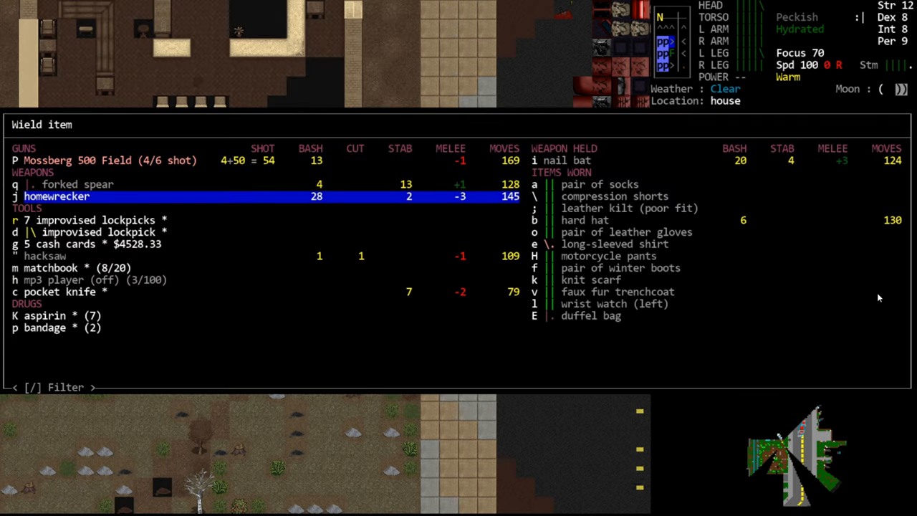
key("up")
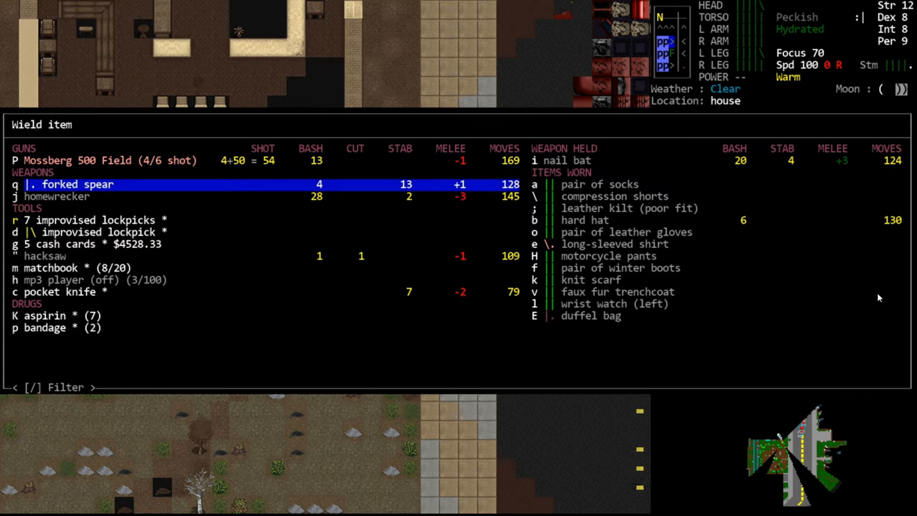
key("escape")
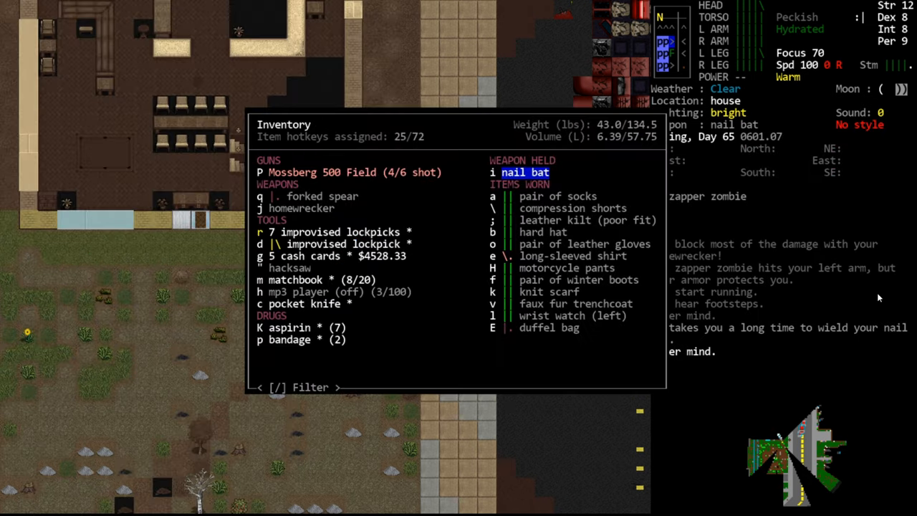
key("Escape")
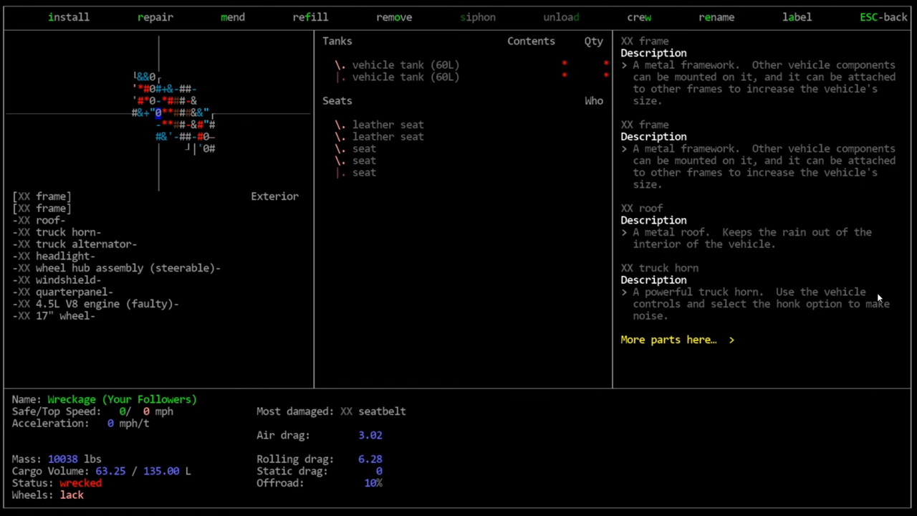
Remove a quarterpanel and steel frame from the Cube Van onto the pavement
key("Escape")
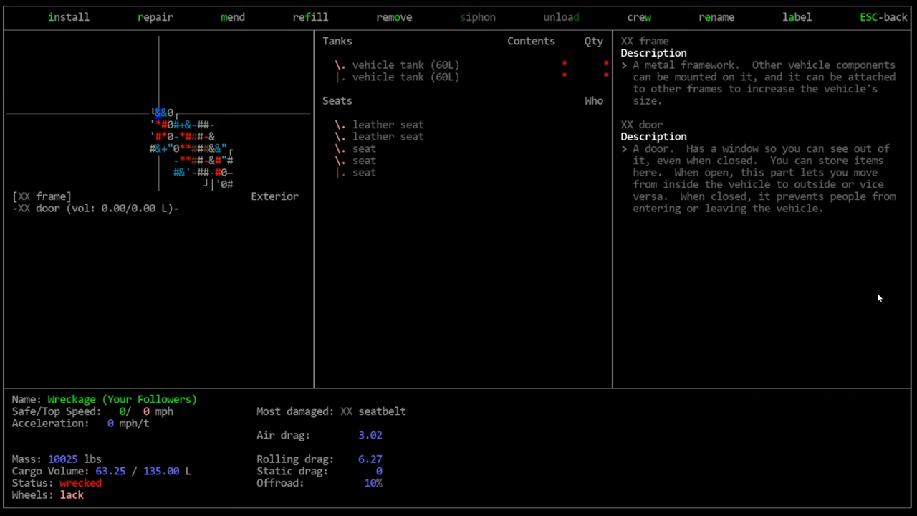
left_click(393, 16)
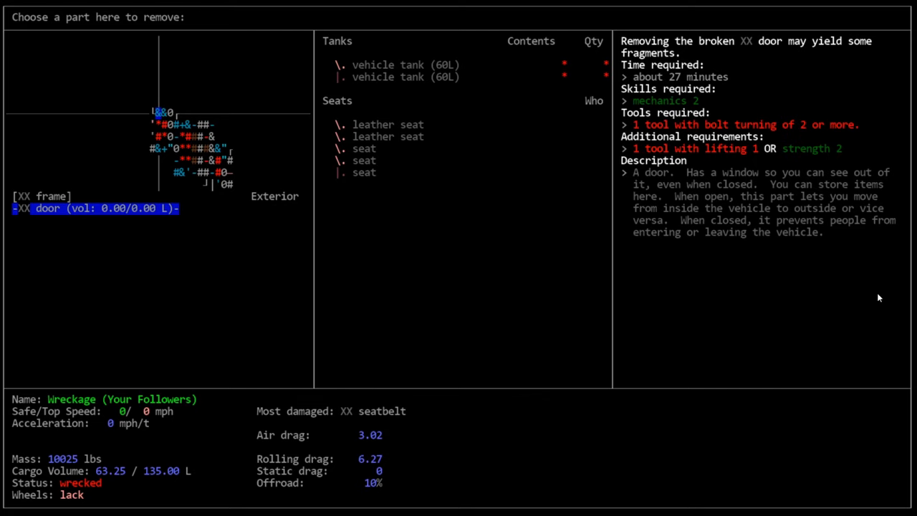
left_click(43, 196)
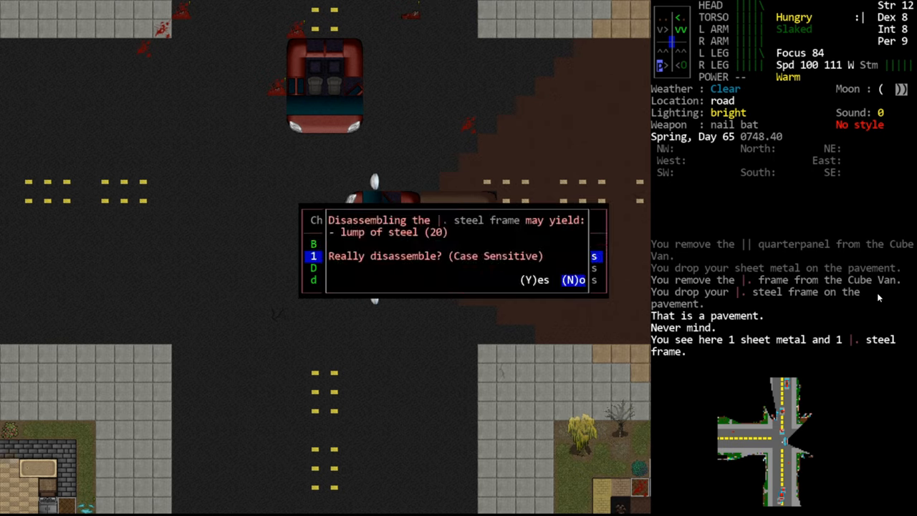
key("y")
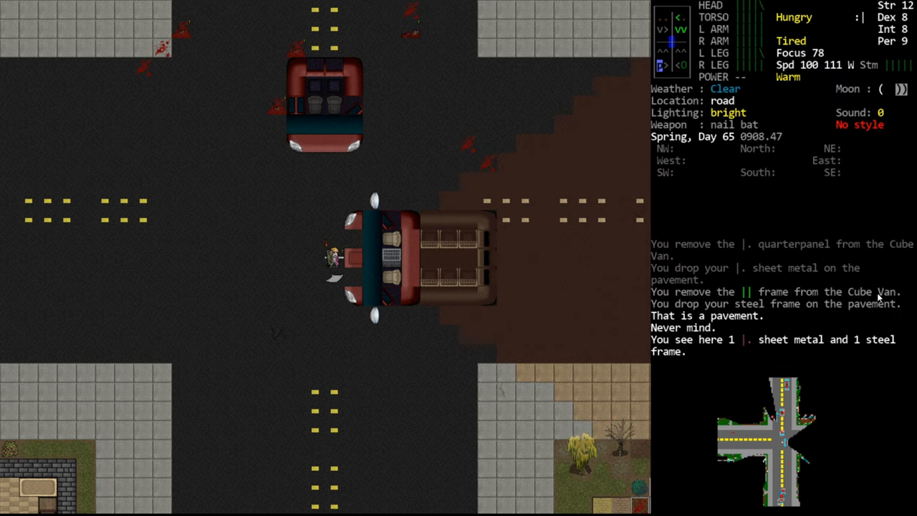
Take the steel frame apart into 20 lumps, then begin disassembling the lumps
key("b")
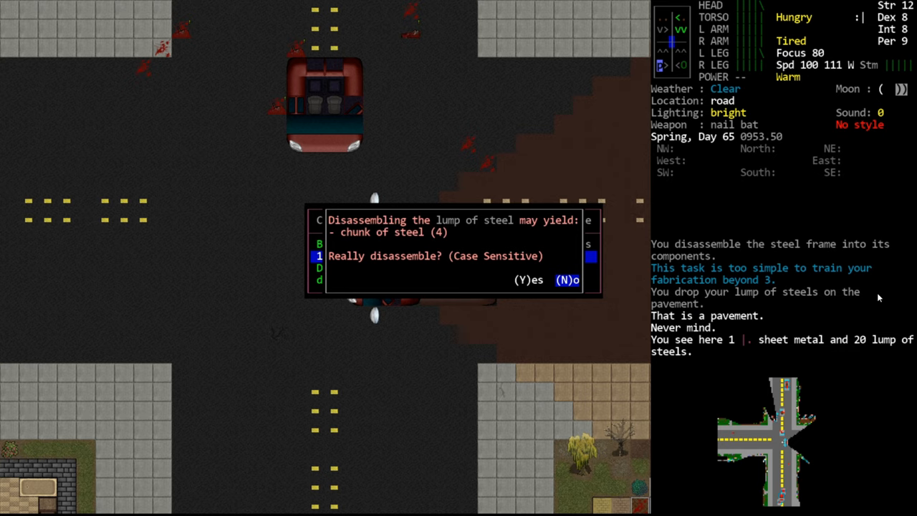
key("y")
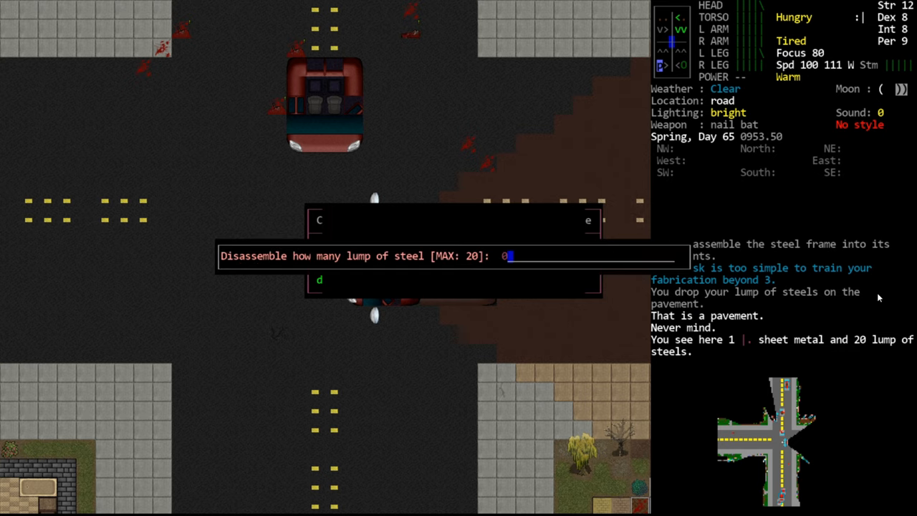
key("BackSpace")
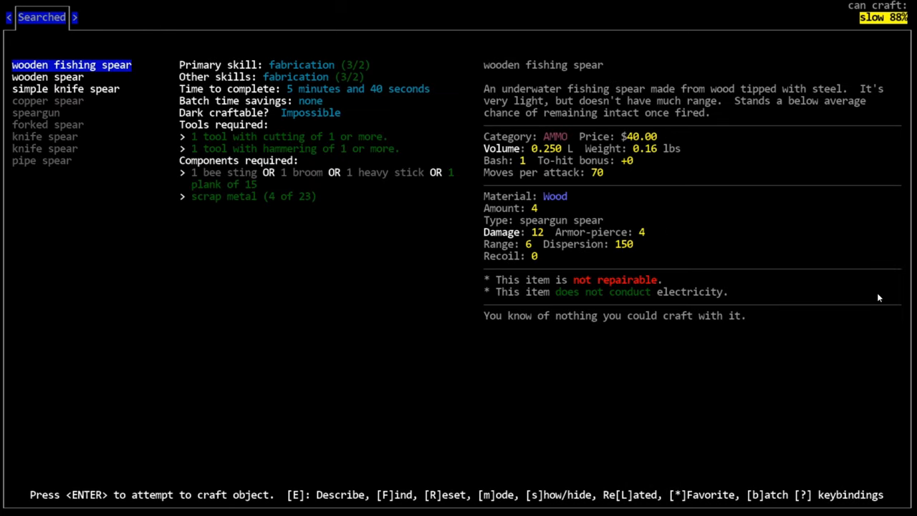
Search recipes with 'spi' and browse the spear recipes, including the forked spear
type("spi")
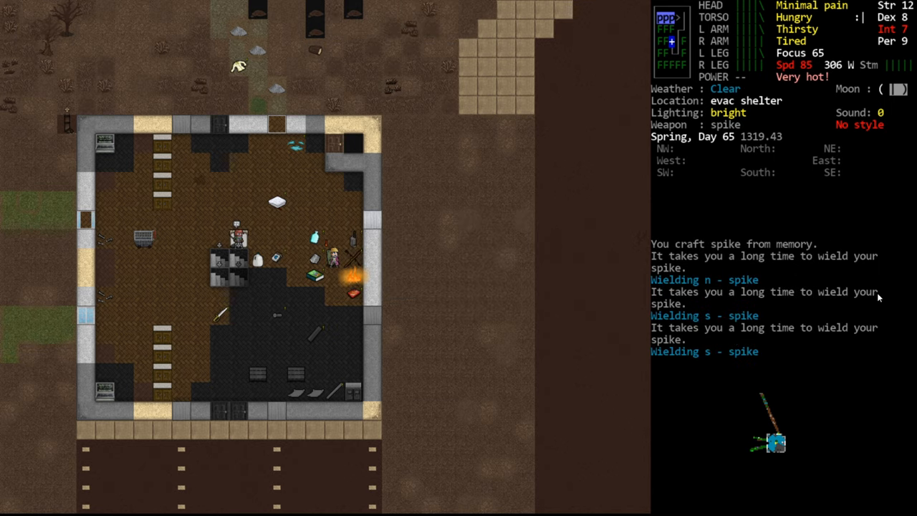
key("T")
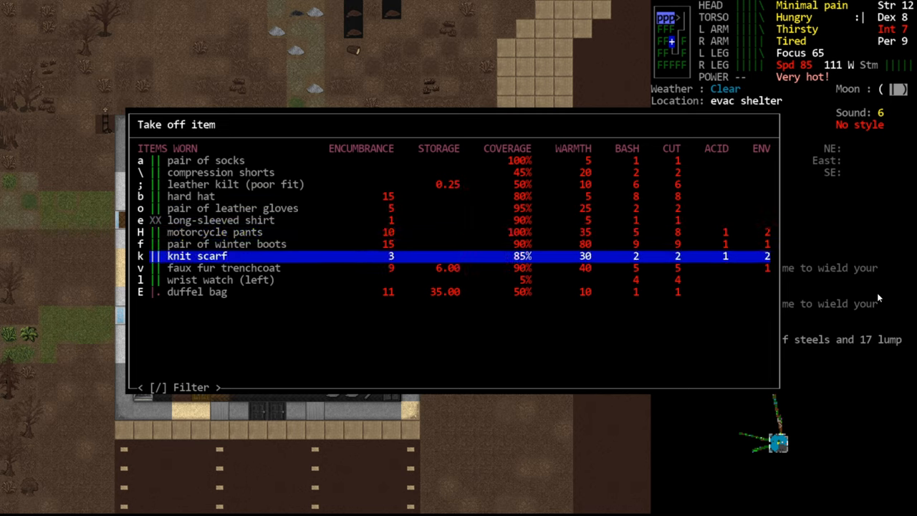
Remove the pair of winter boots from the worn clothing, then close the character sheet
key("down")
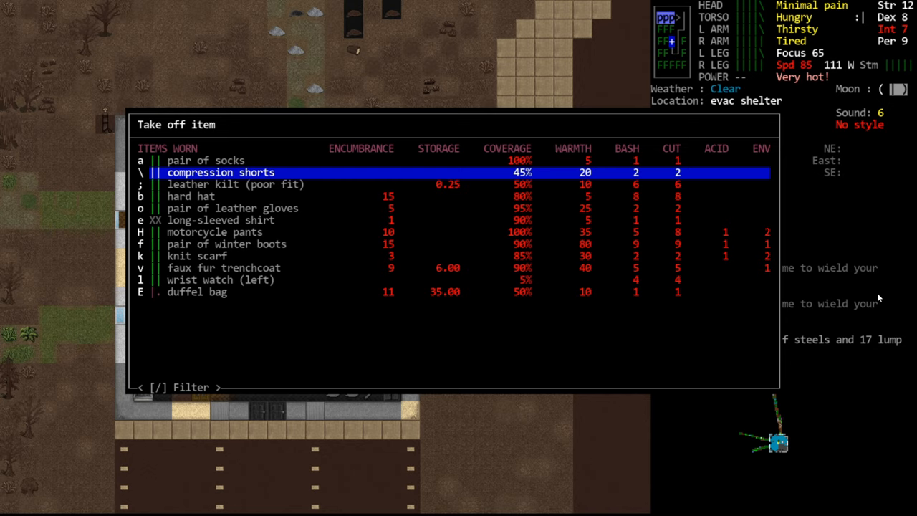
key("down")
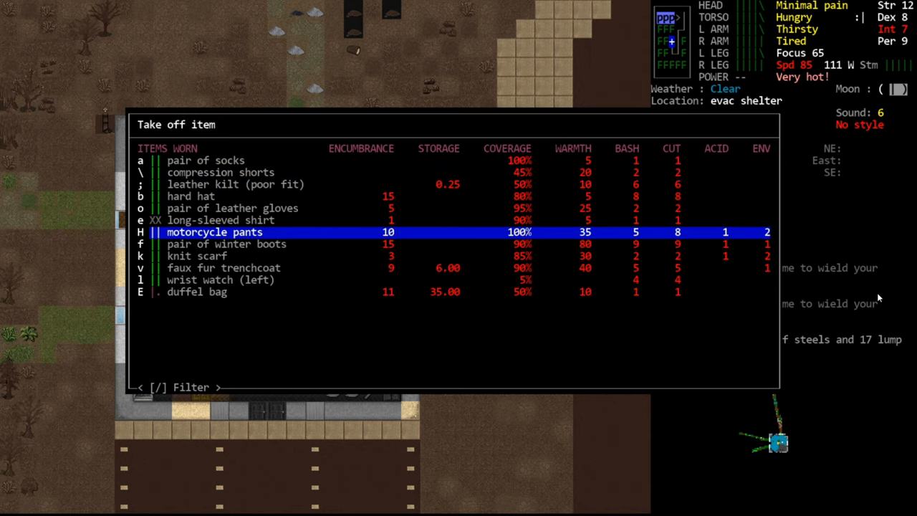
key("down")
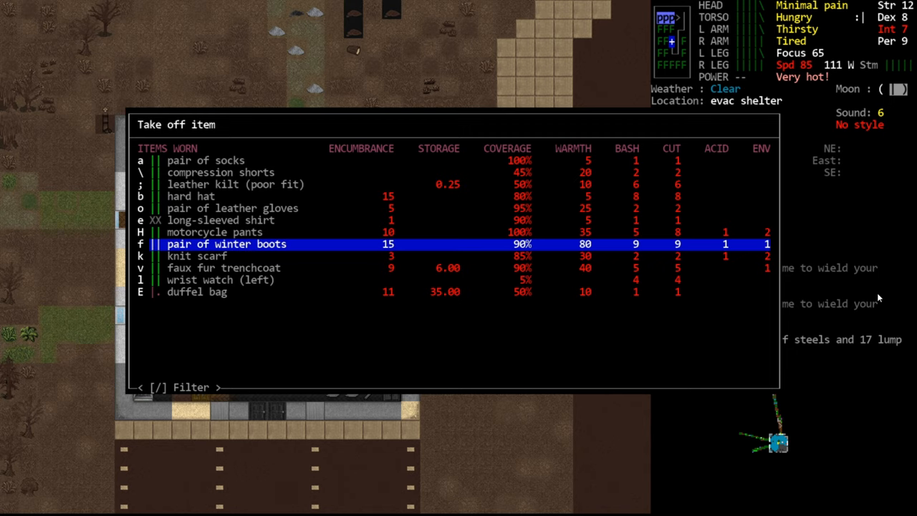
key("f")
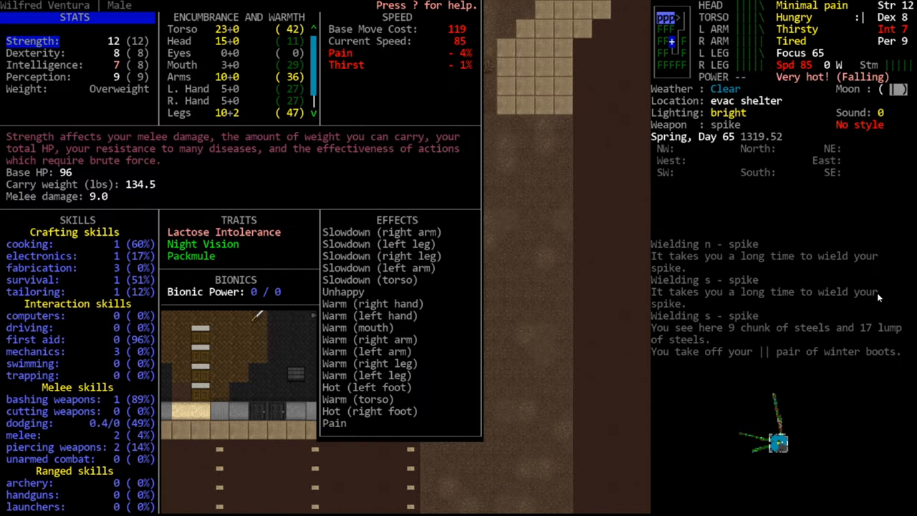
mouse_move(461, 22)
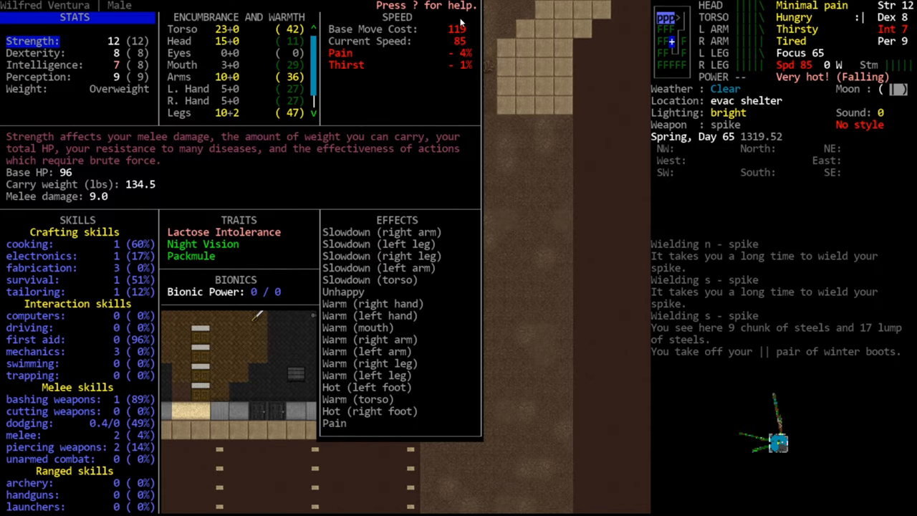
key("esc")
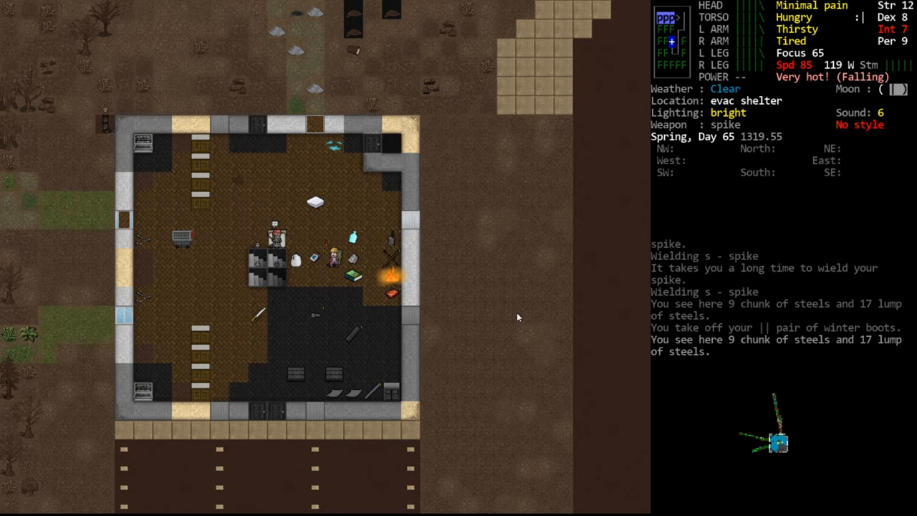
Filter recipes to spears and read the forked spear's requirements
key("c")
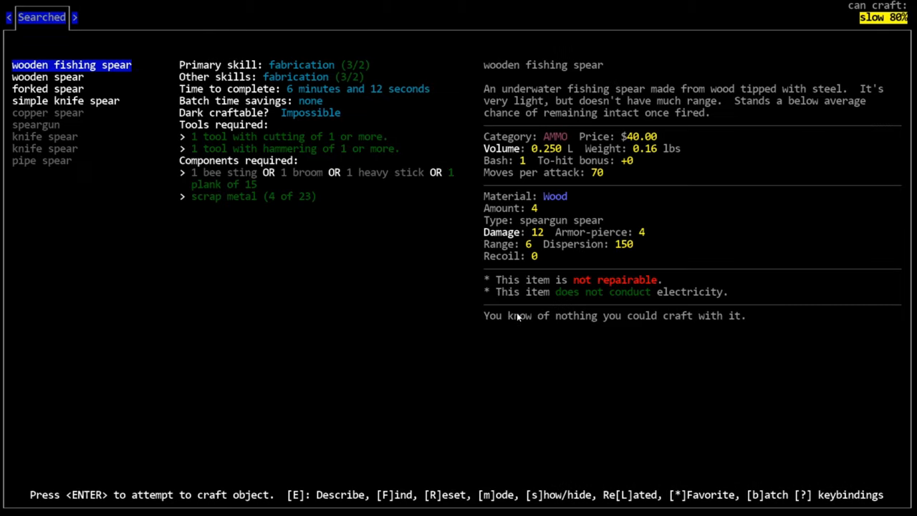
key("down")
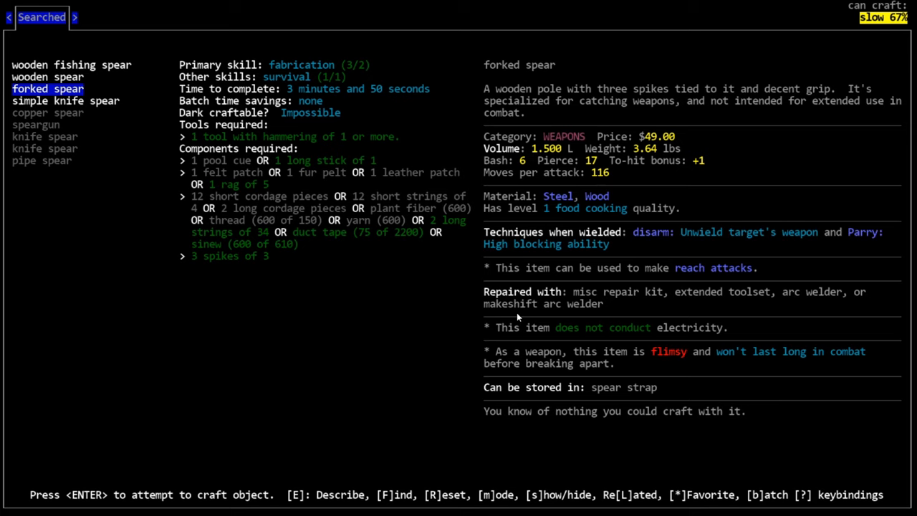
key("enter")
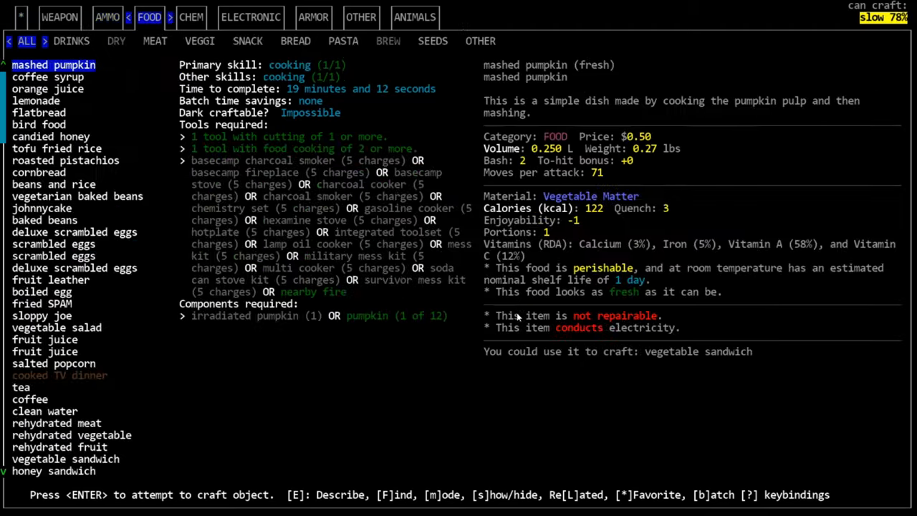
Browse other, headwear and footwear recipes, view bag socks, then close crafting
left_click(361, 16)
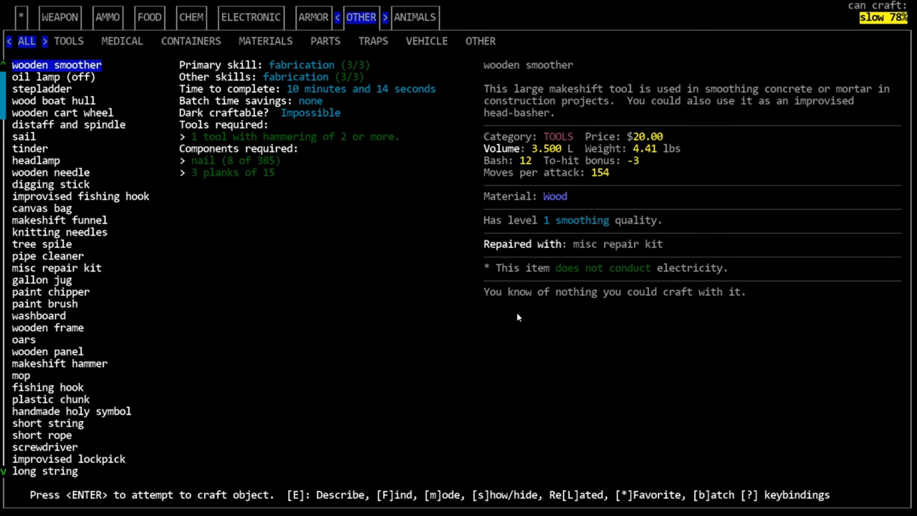
left_click(313, 16)
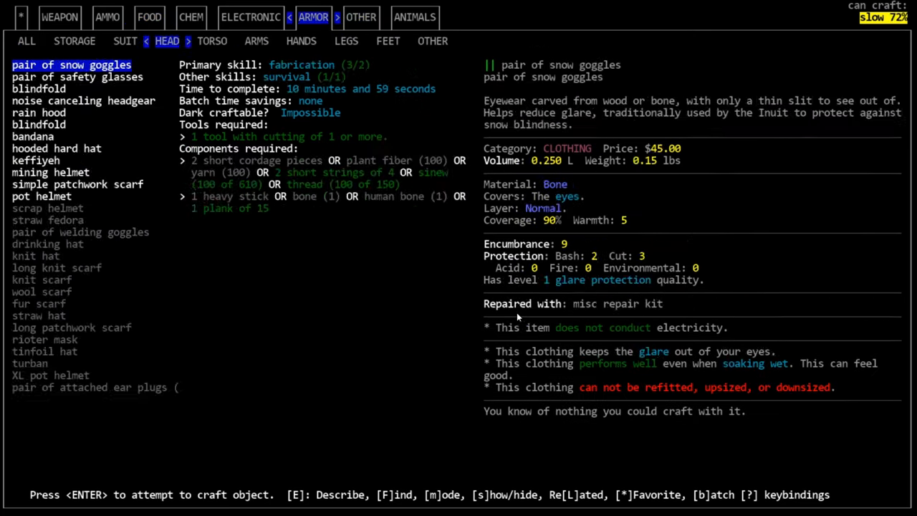
left_click(387, 40)
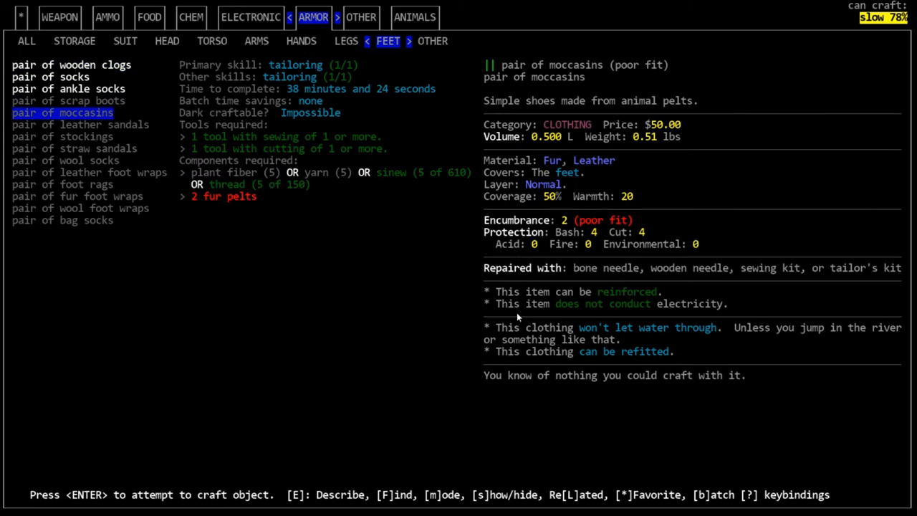
left_click(66, 160)
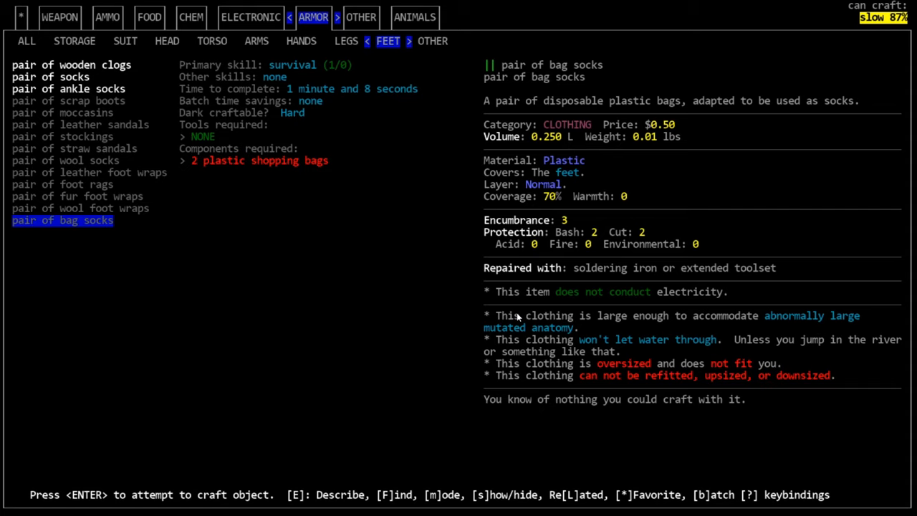
left_click(89, 172)
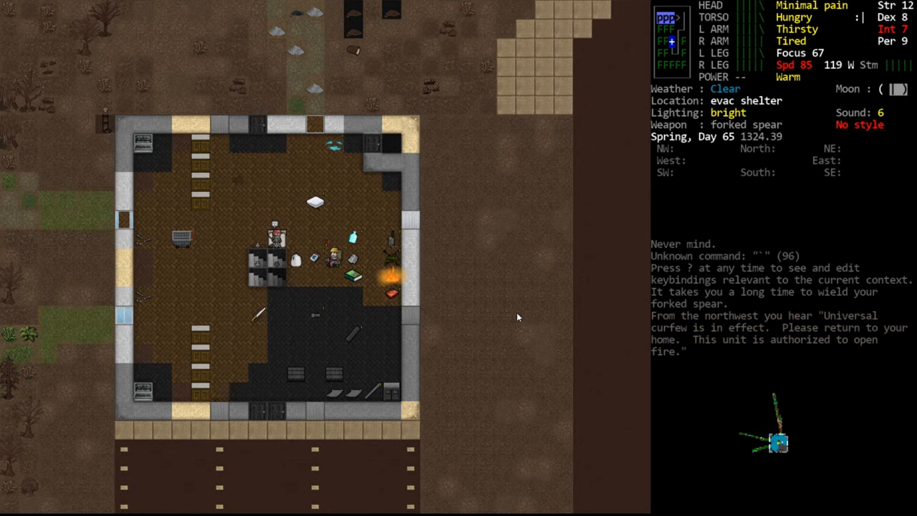
key("@")
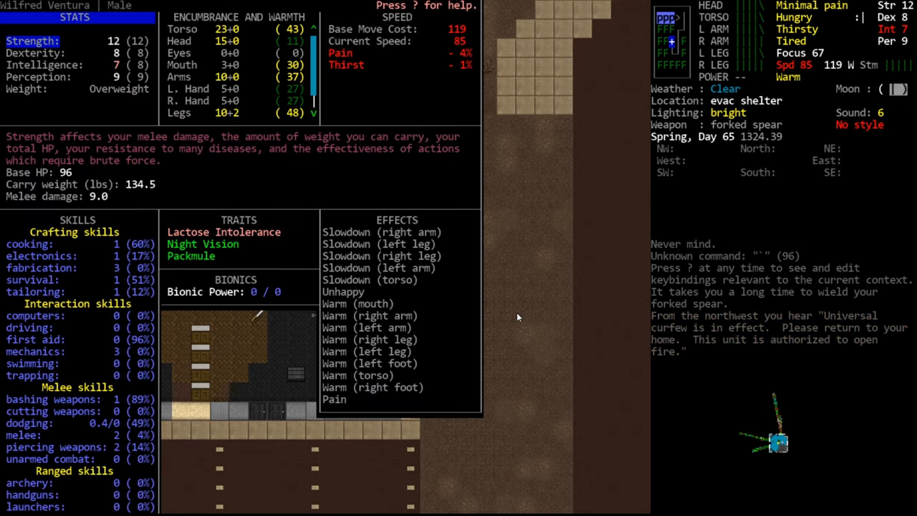
key("Escape")
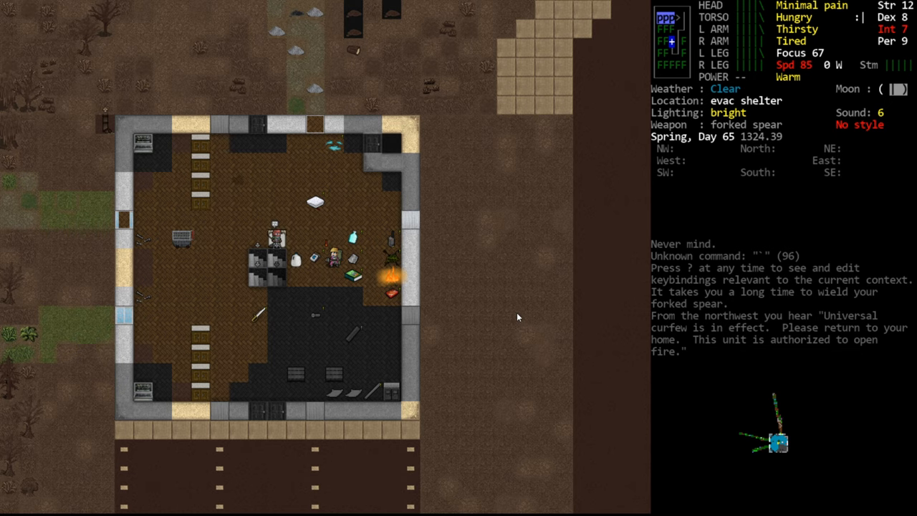
key("x")
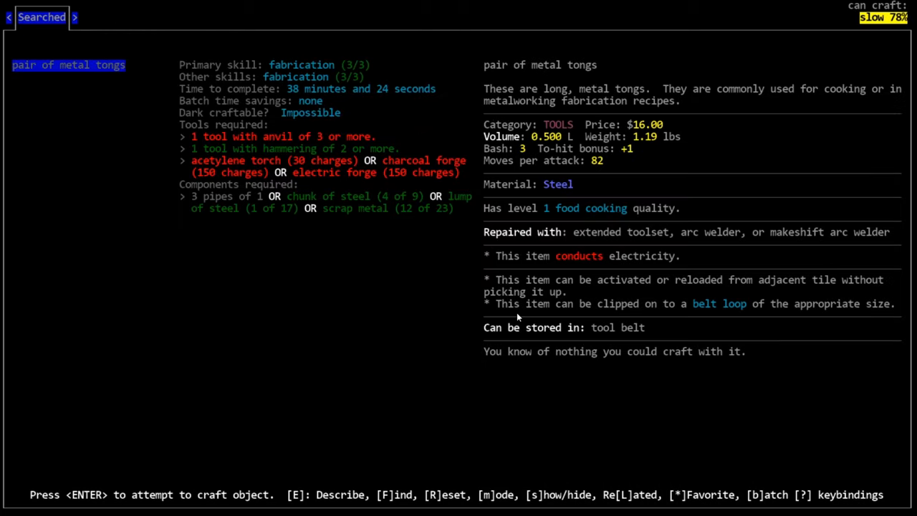
mouse_move(461, 194)
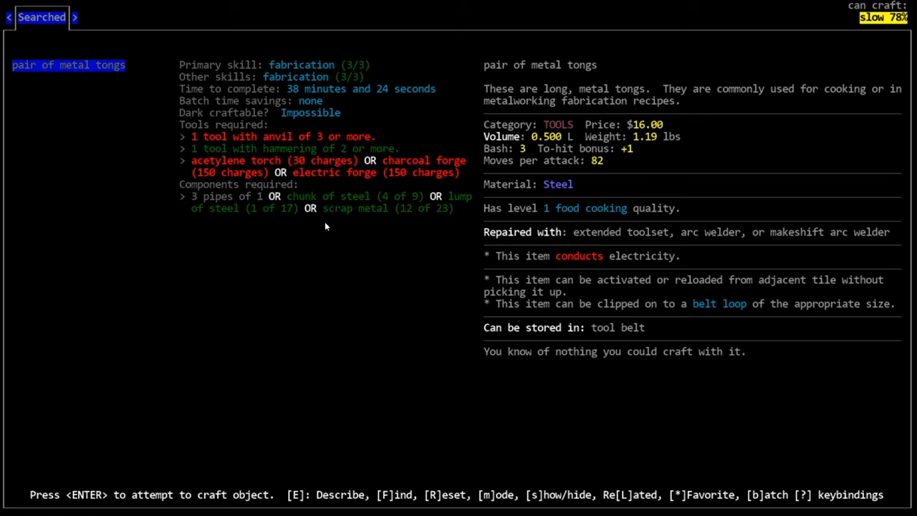
Read the metal tongs forge recipe, then cancel the recipe search
key("f")
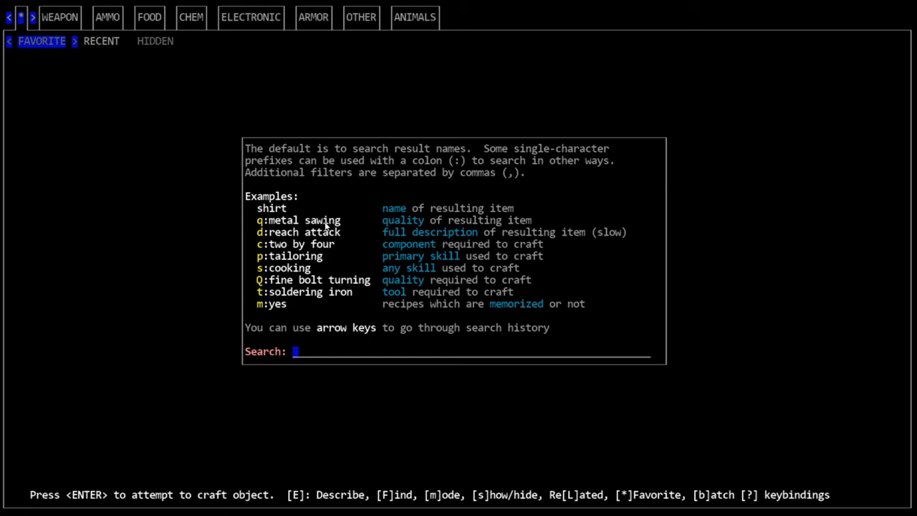
key("Escape")
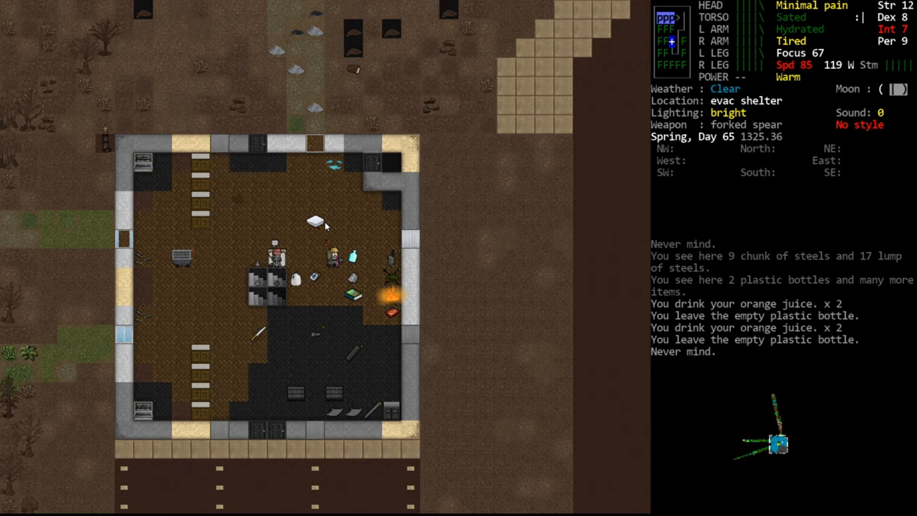
Drop the forked spear and homewrecker, recheck inventory, then bring up the main menu
key("i")
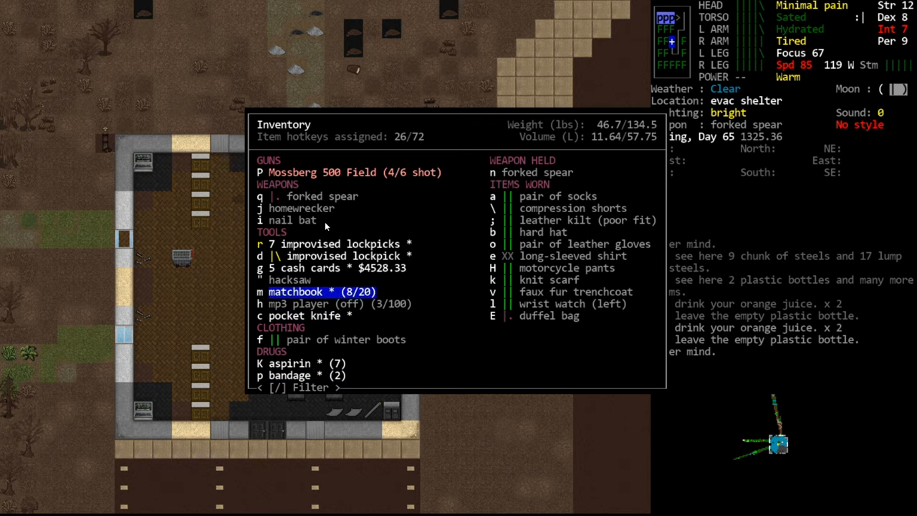
key("Escape")
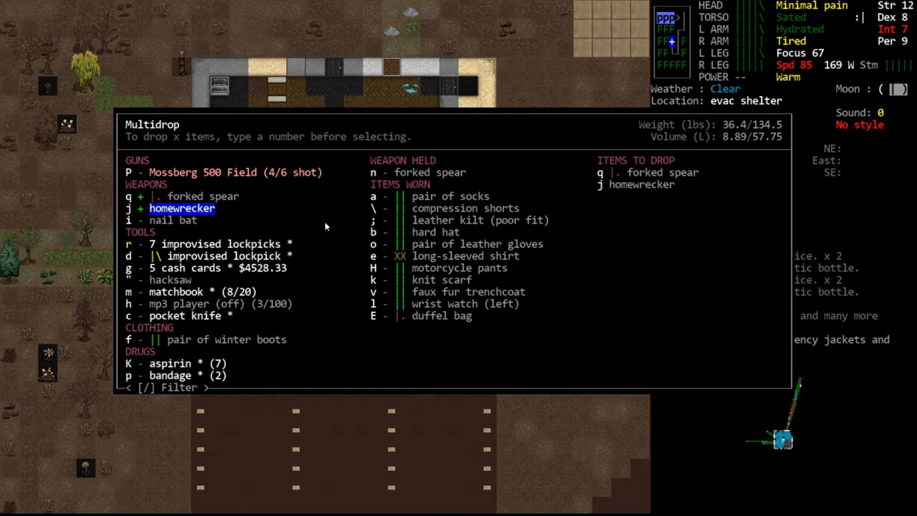
key("Return")
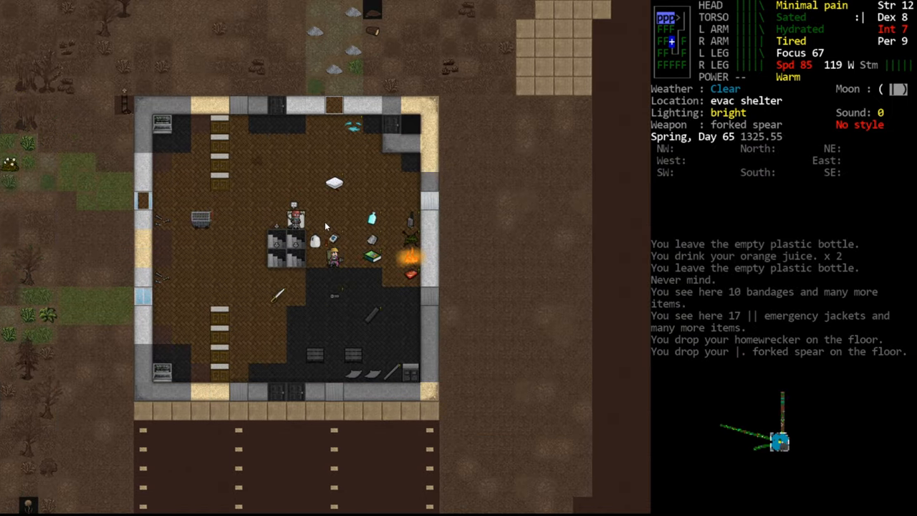
key("i")
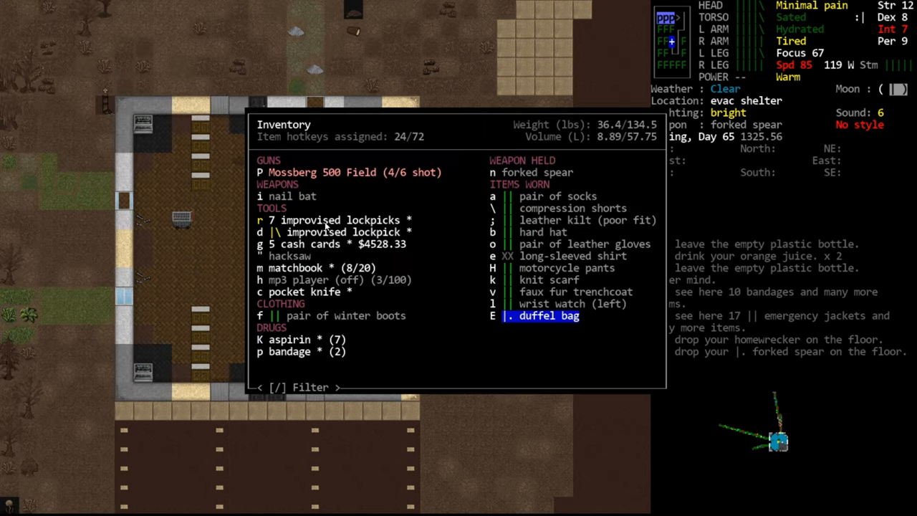
key("Escape")
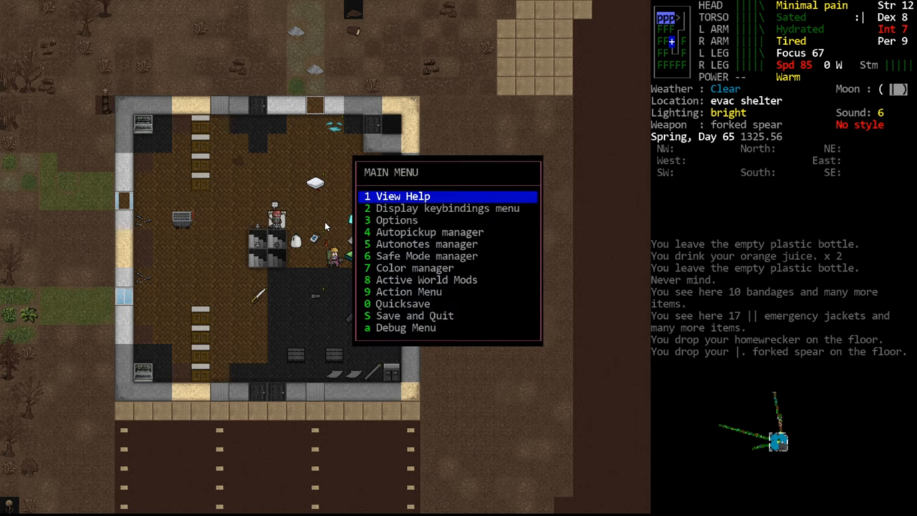